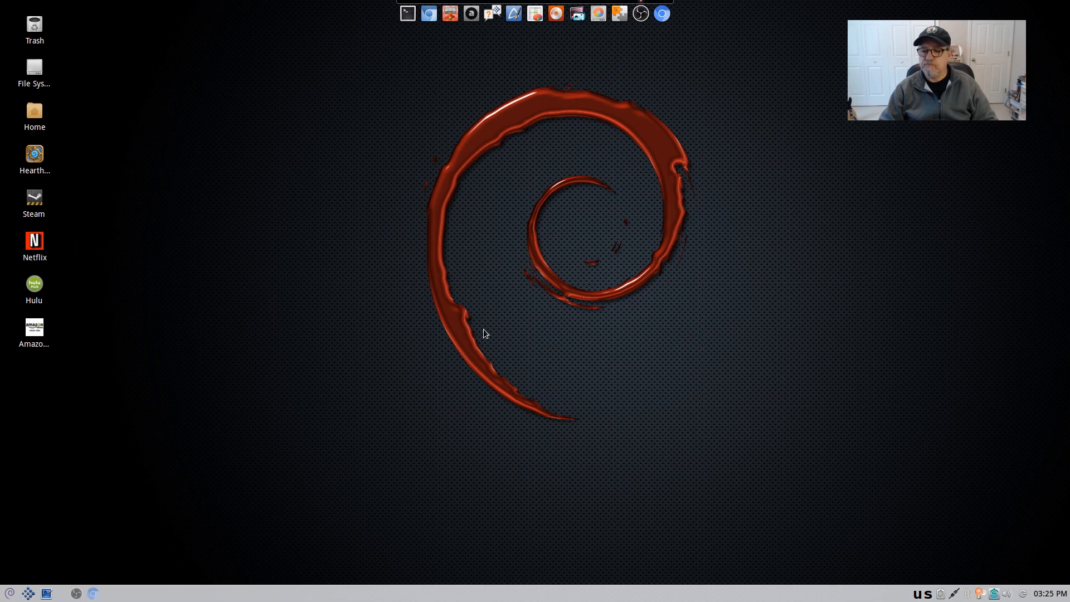
mouse_move(560, 334)
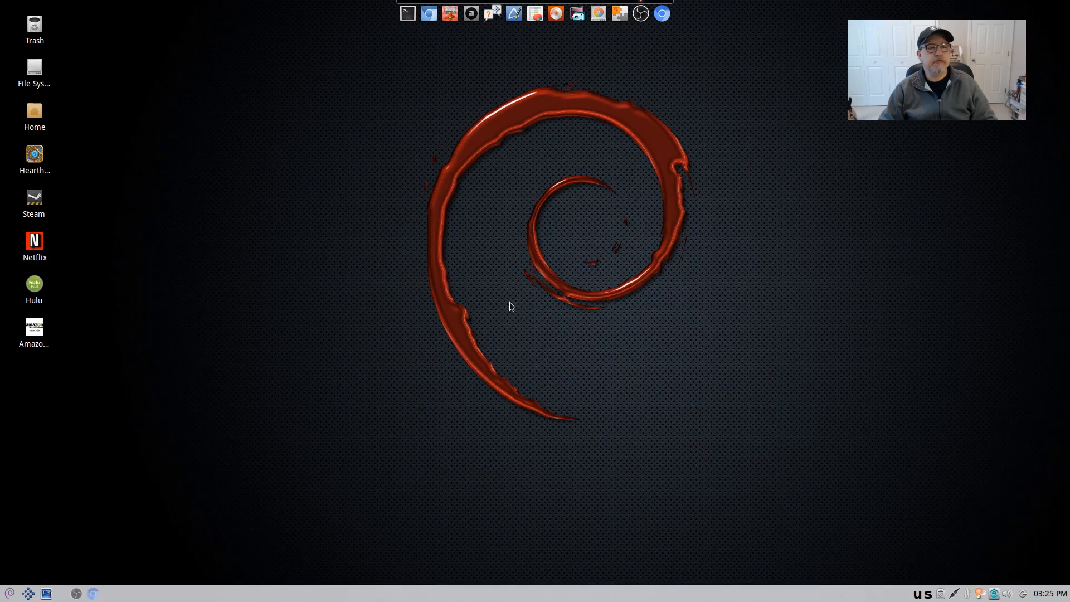
mouse_move(560, 288)
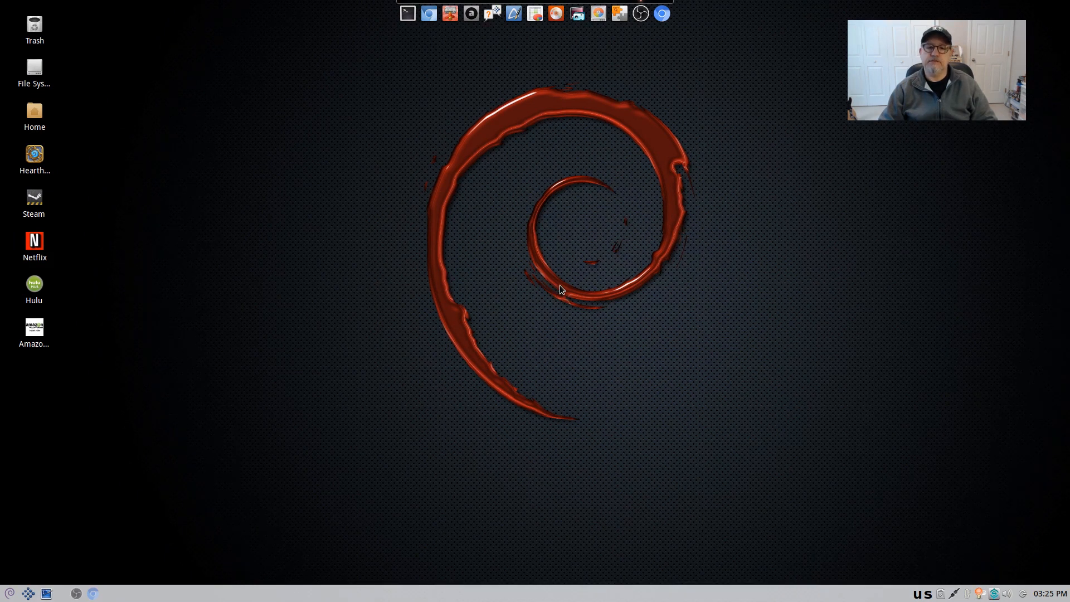
mouse_move(576, 315)
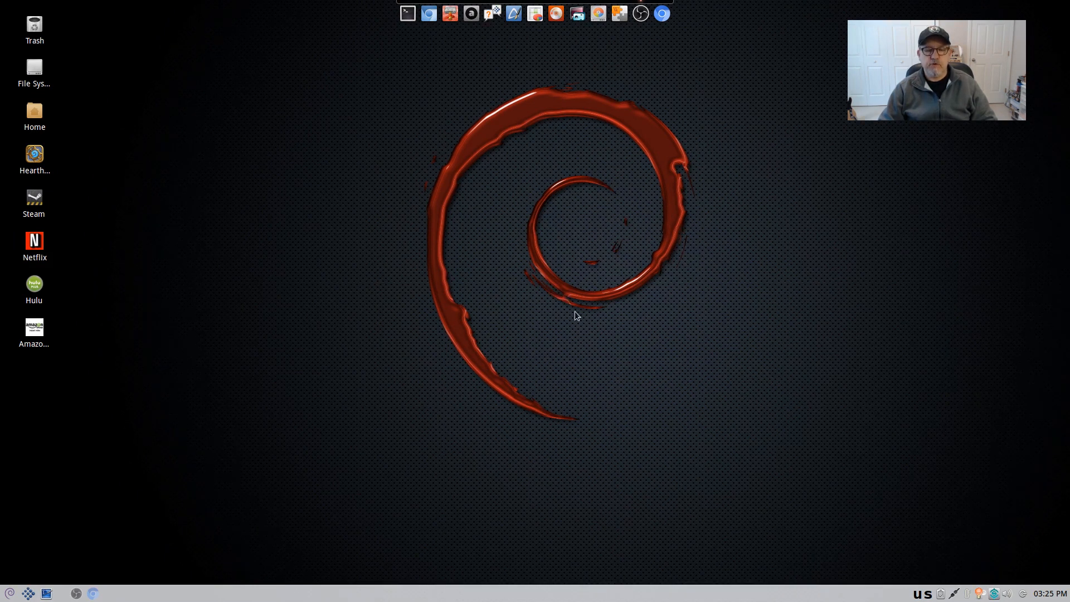
mouse_move(607, 312)
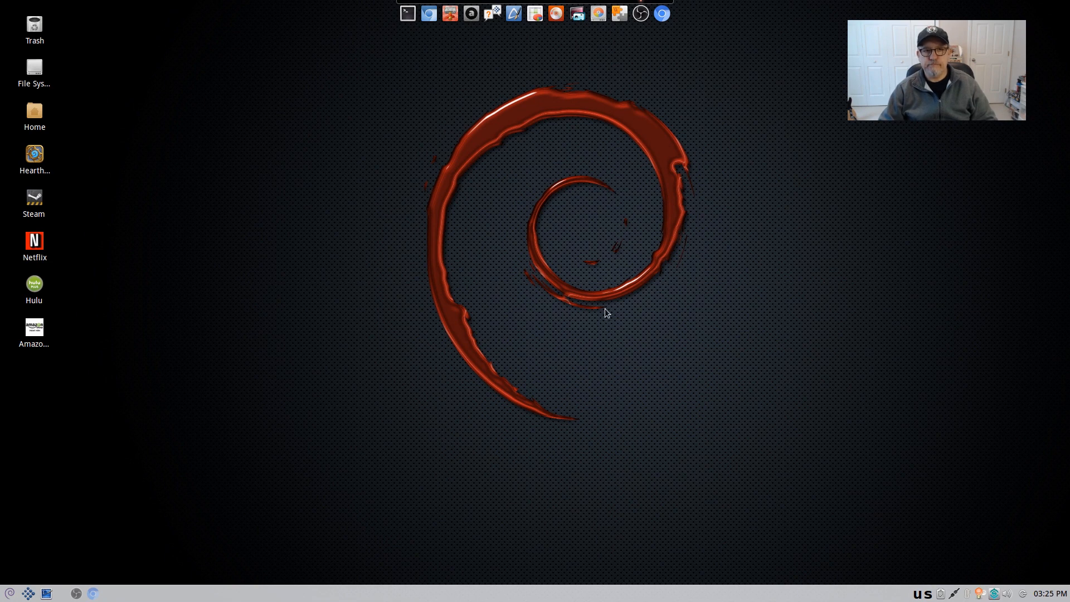
mouse_move(533, 349)
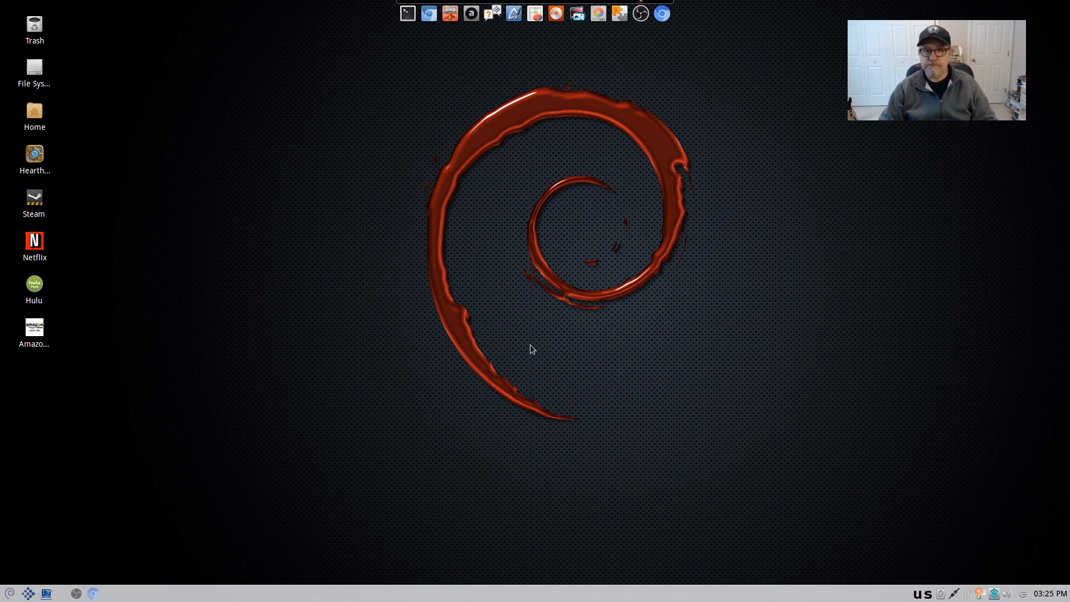
mouse_move(560, 321)
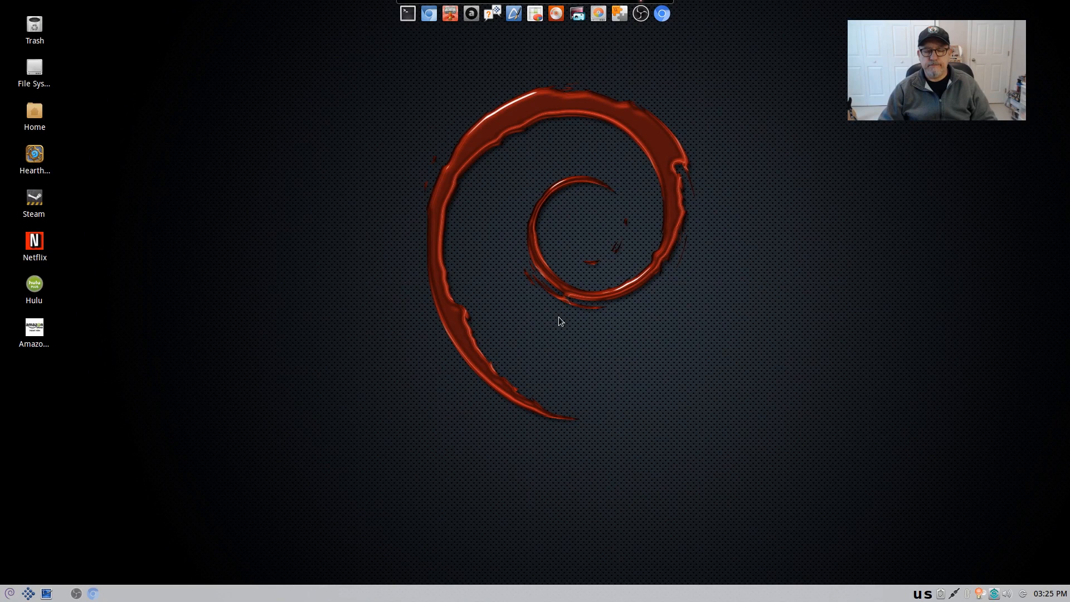
mouse_move(560, 303)
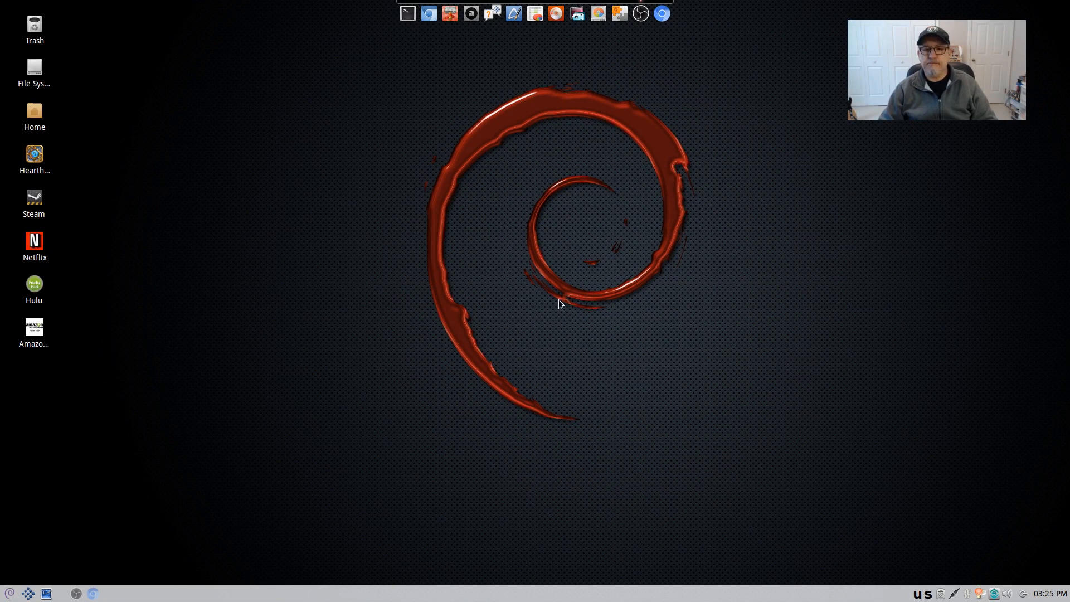
mouse_move(564, 300)
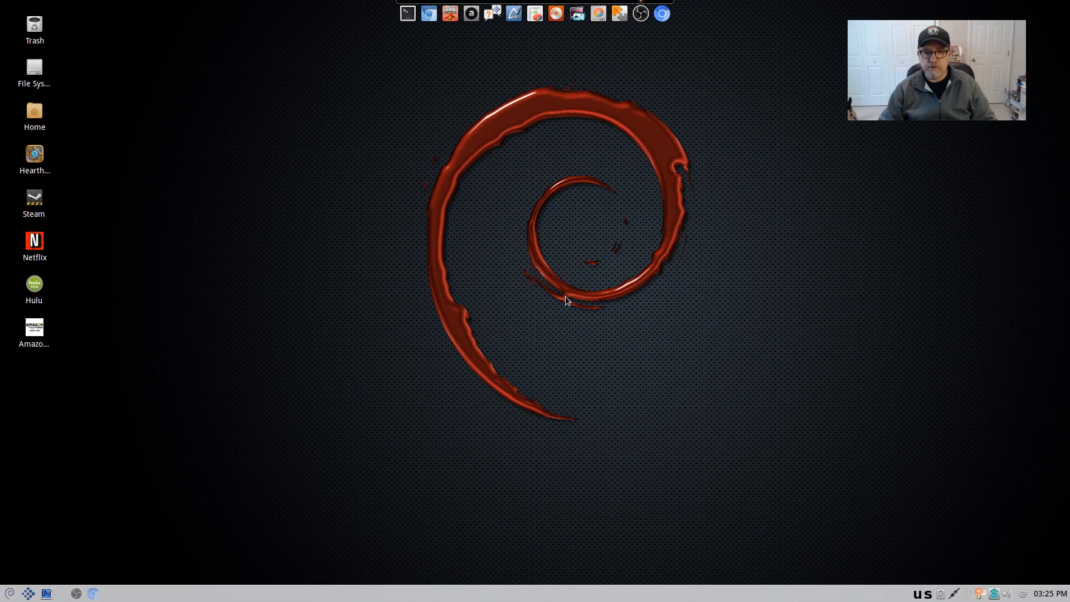
mouse_move(506, 66)
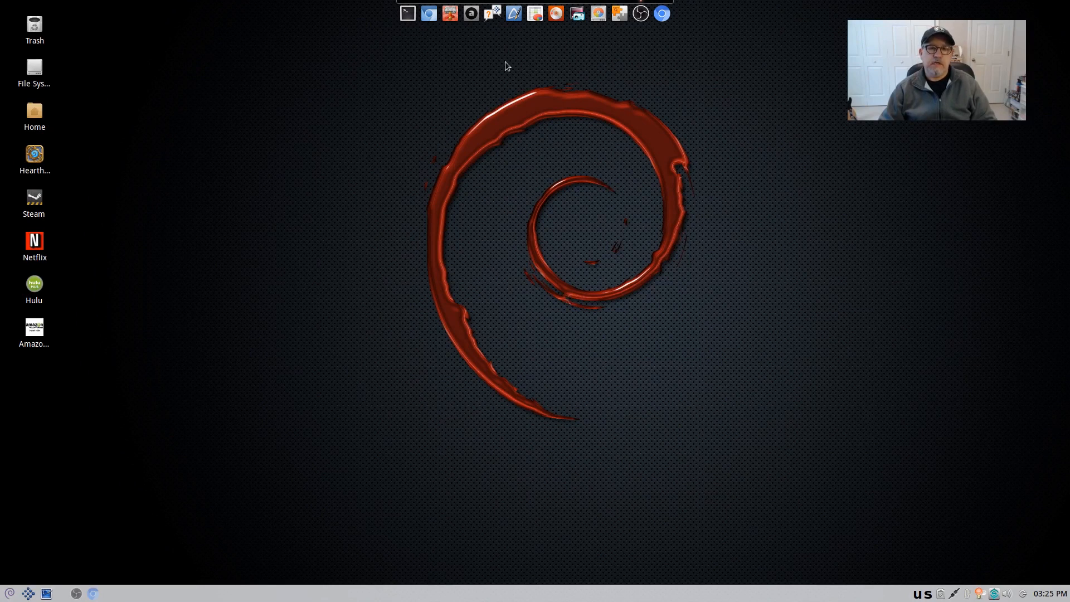
mouse_move(589, 71)
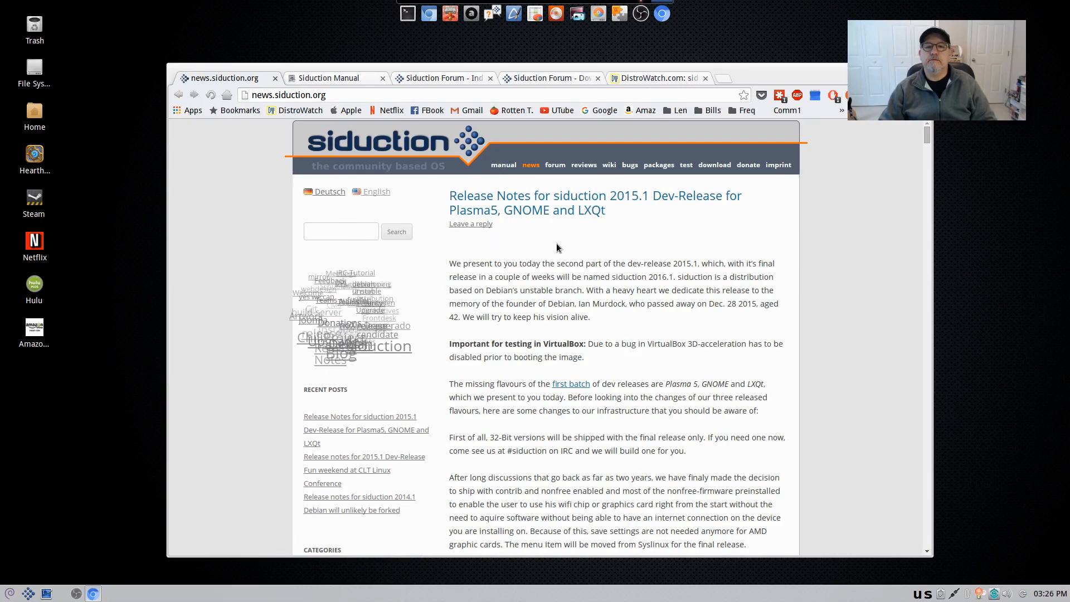
Scroll the 2015.1 Dev-Release notes down to the nonfree packages installed by default
scroll("down", 3)
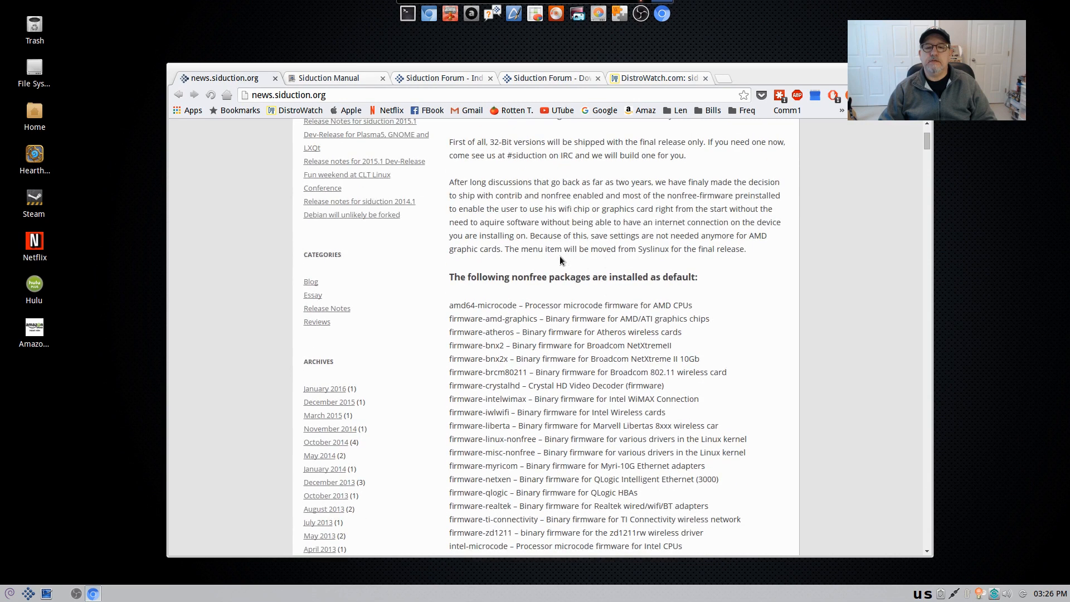
mouse_move(565, 248)
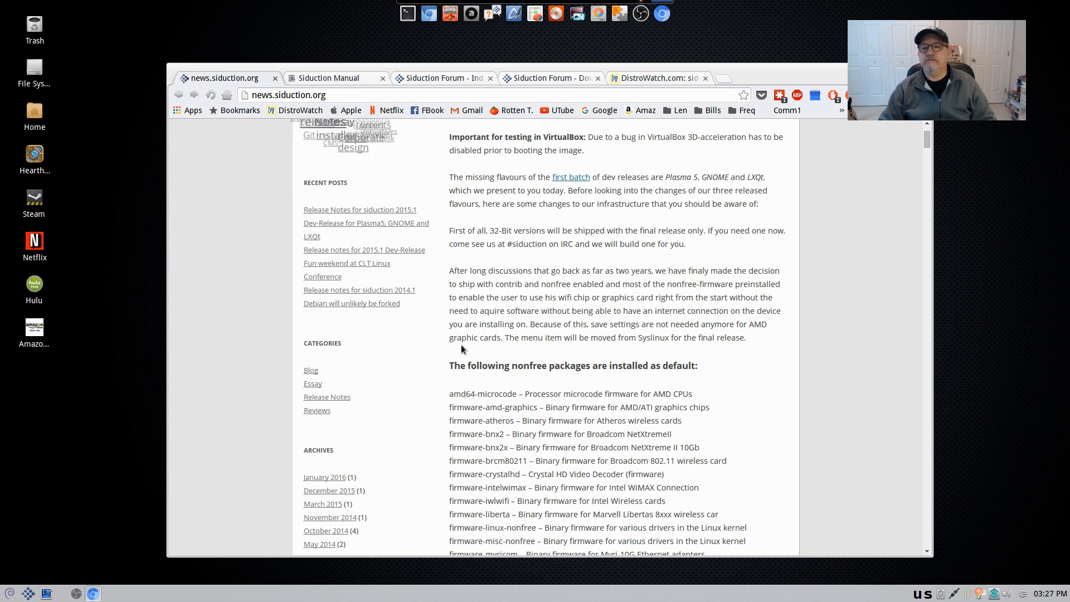
scroll("down", 3)
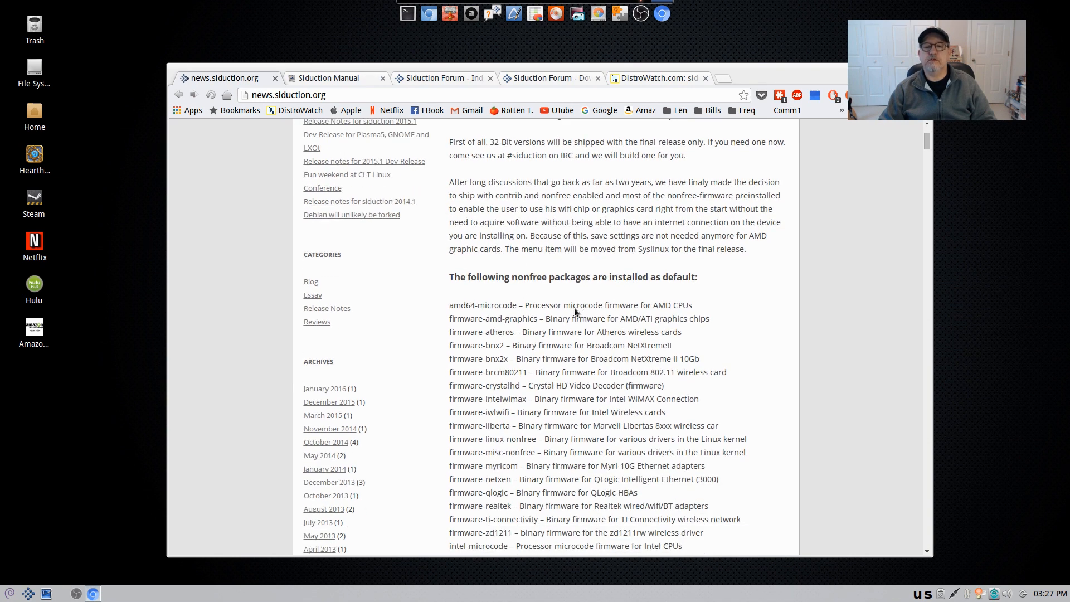
scroll("down", 3)
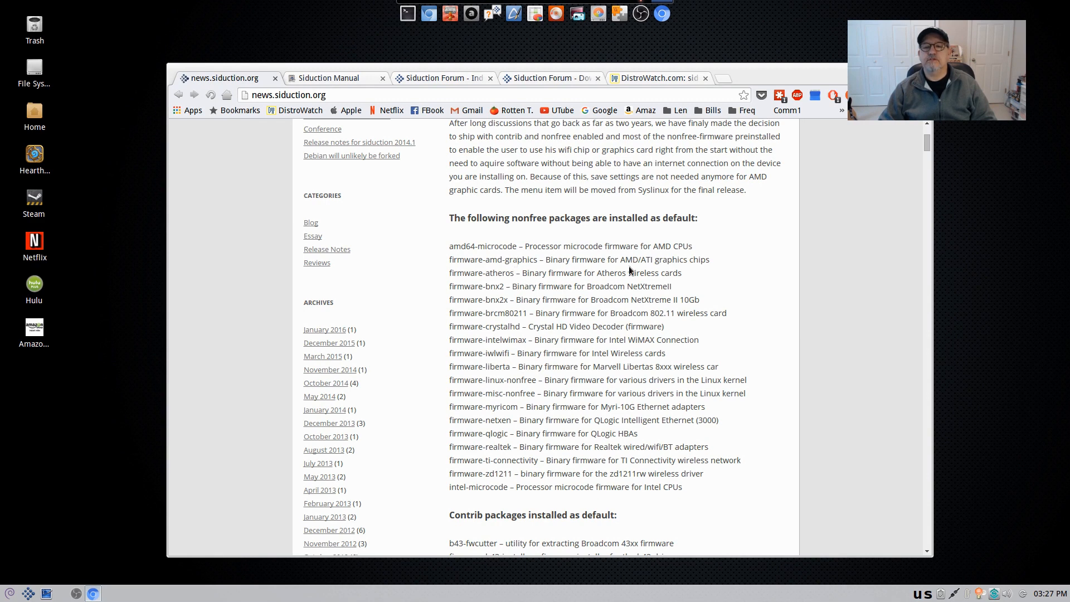
mouse_move(727, 265)
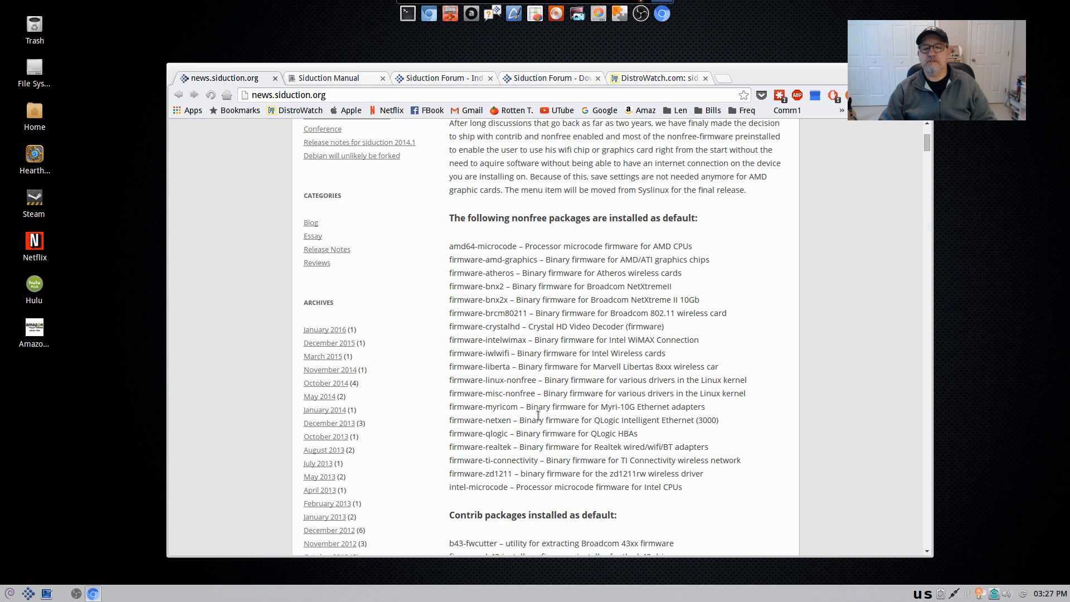
mouse_move(524, 282)
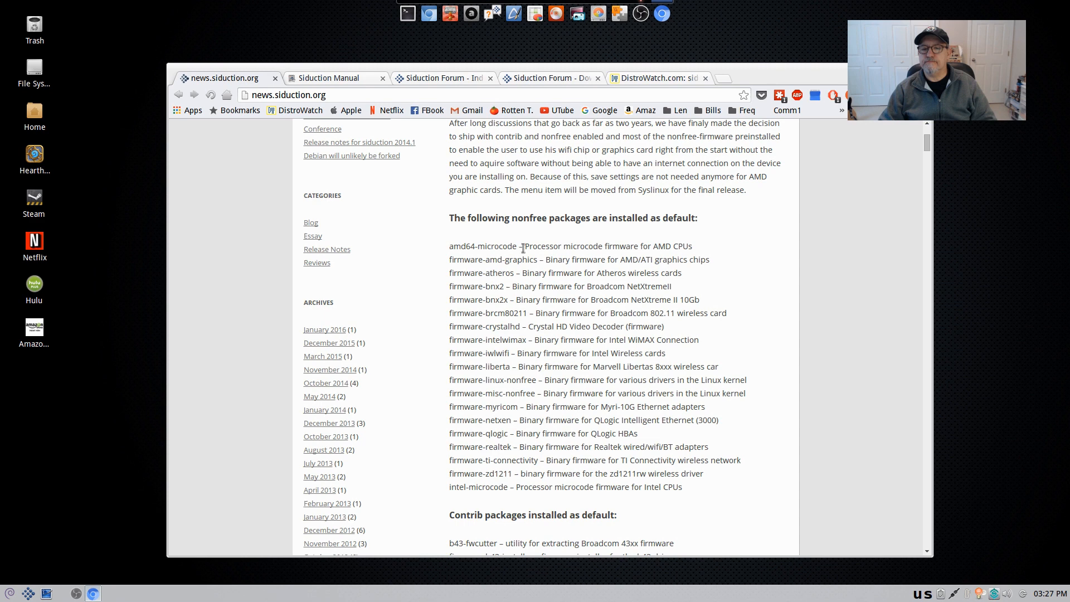
scroll("down", 3)
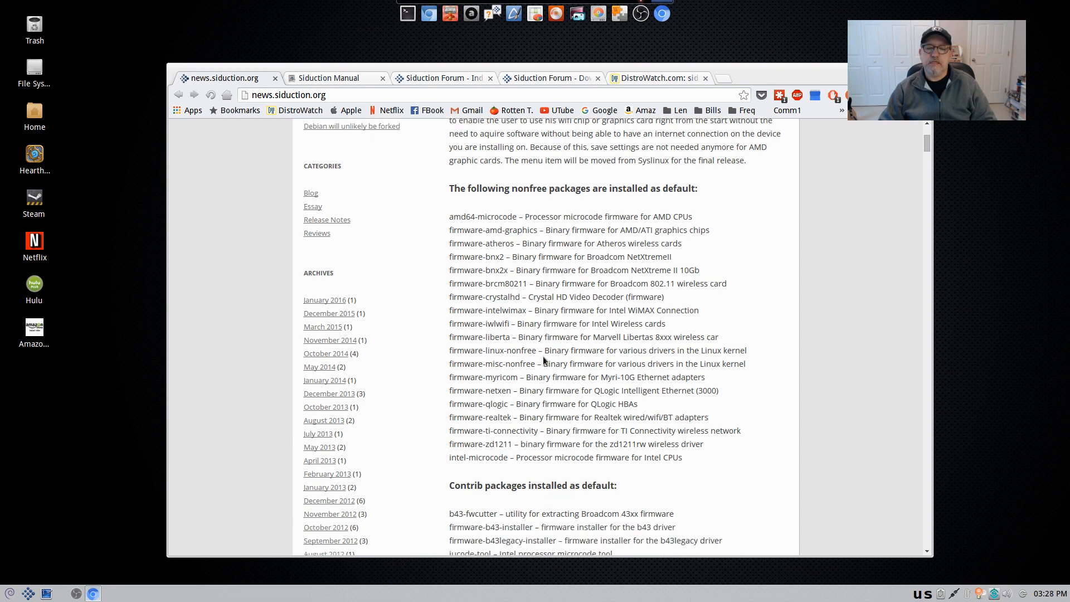
scroll("down", 3)
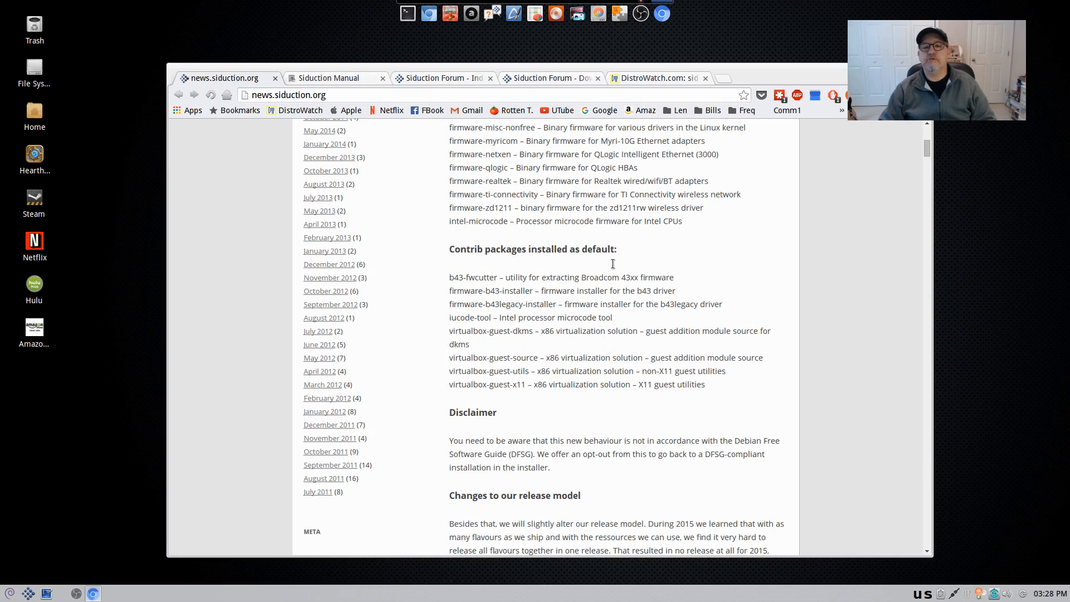
mouse_move(617, 398)
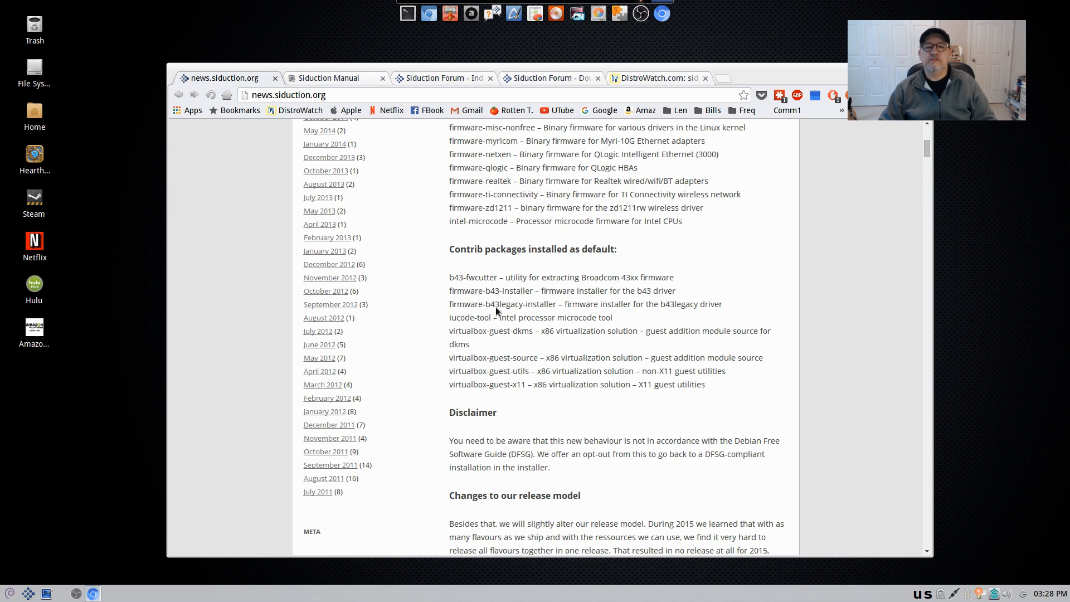
mouse_move(466, 300)
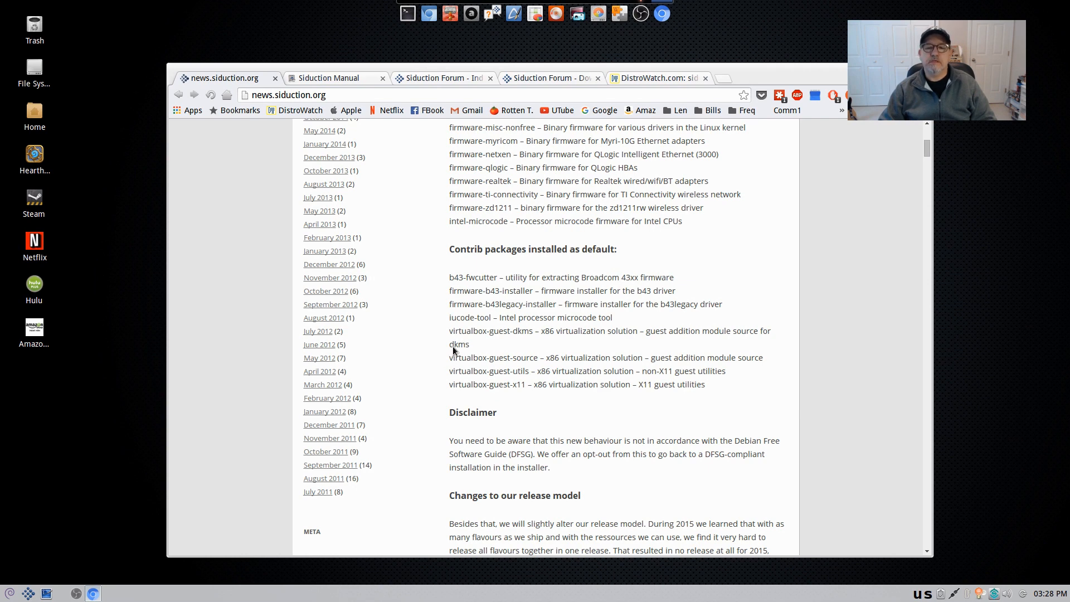
mouse_move(602, 388)
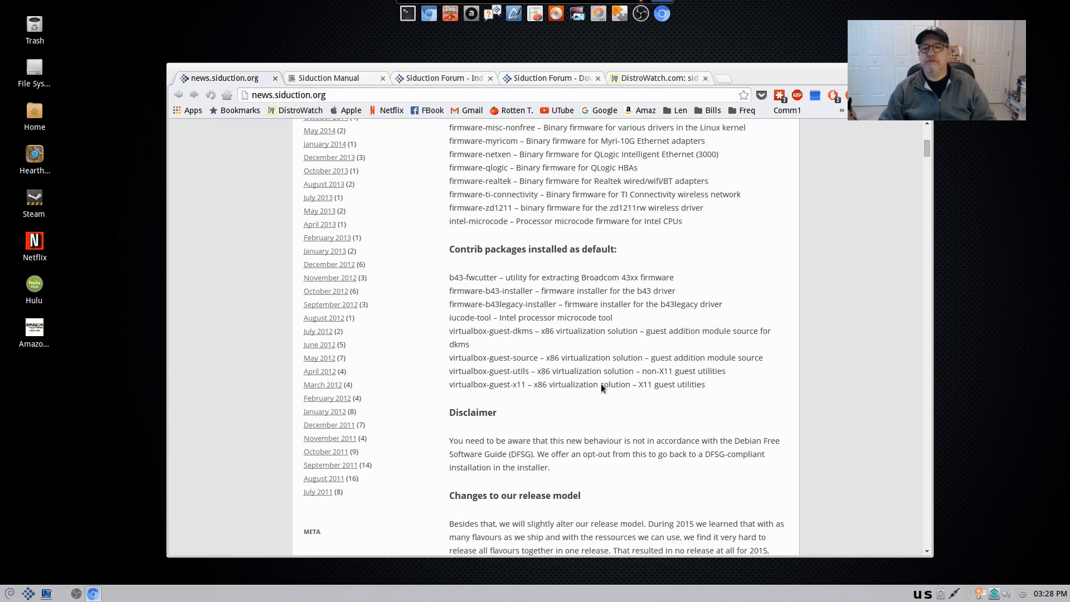
mouse_move(619, 422)
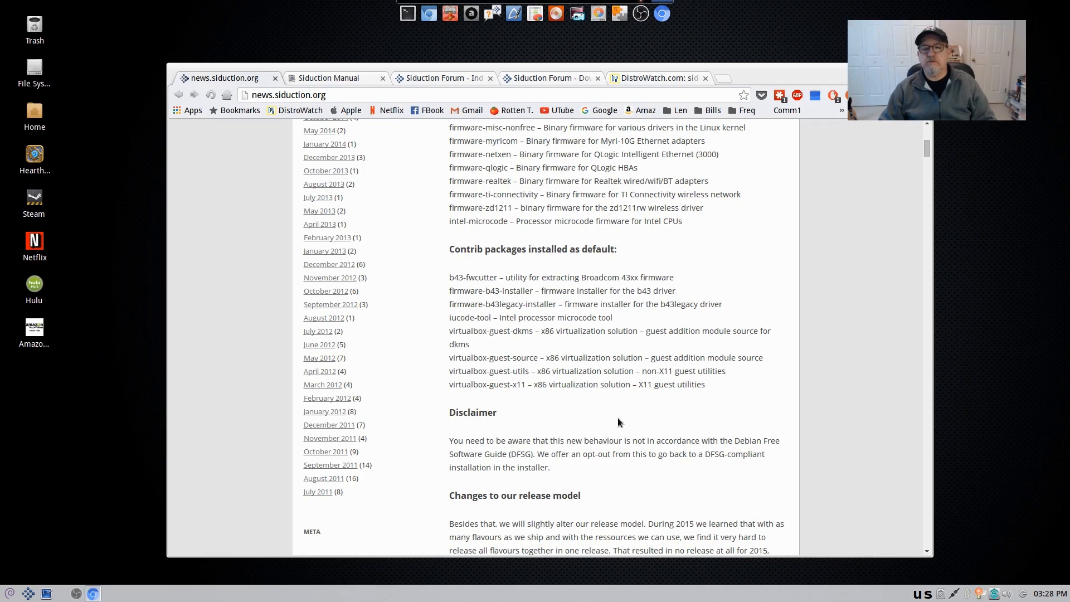
mouse_move(802, 413)
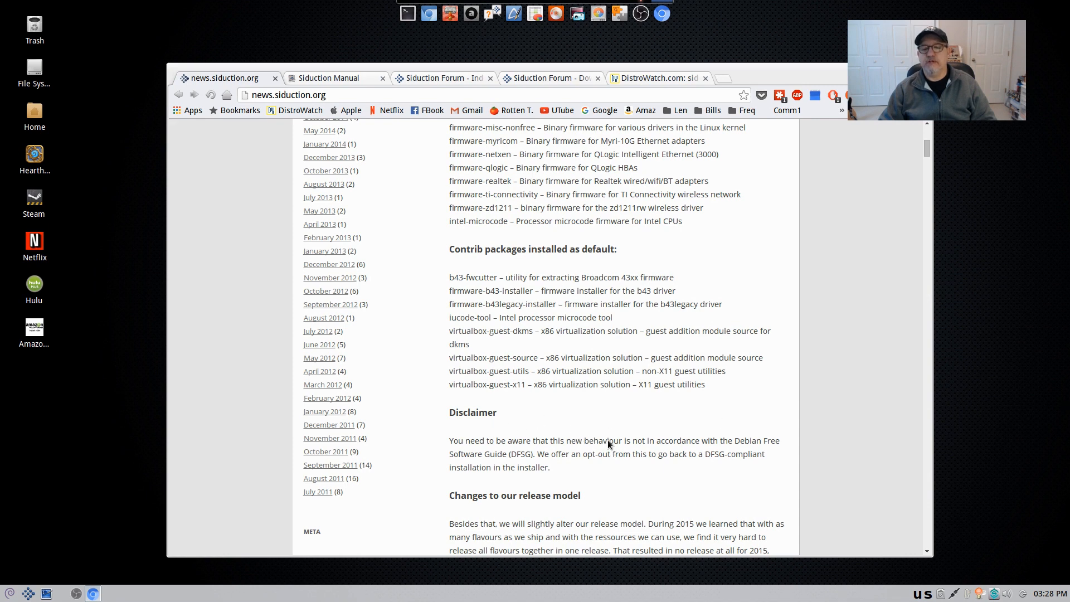
mouse_move(716, 437)
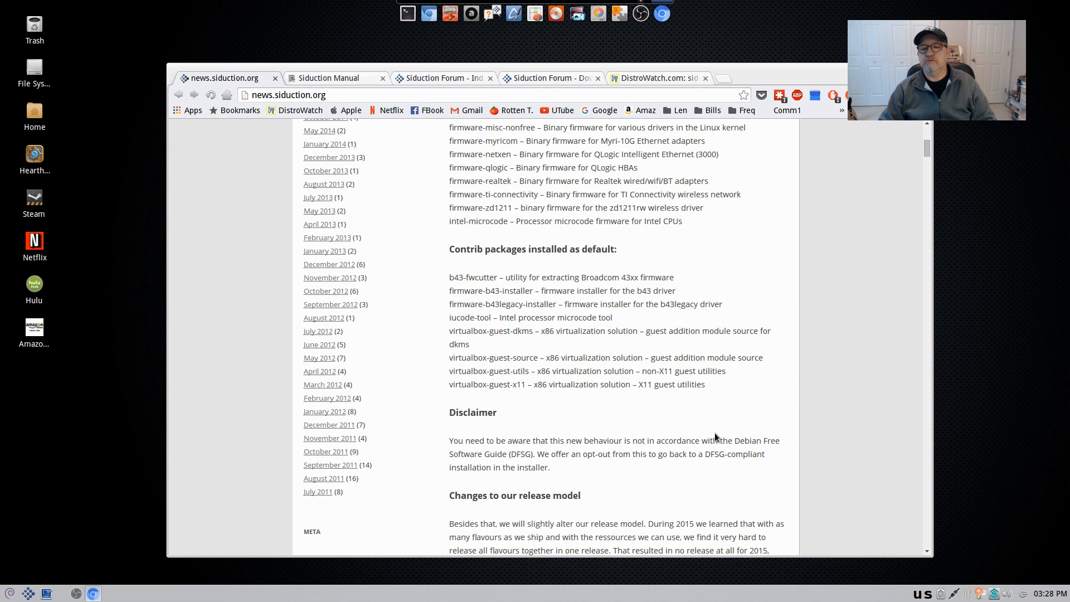
mouse_move(494, 421)
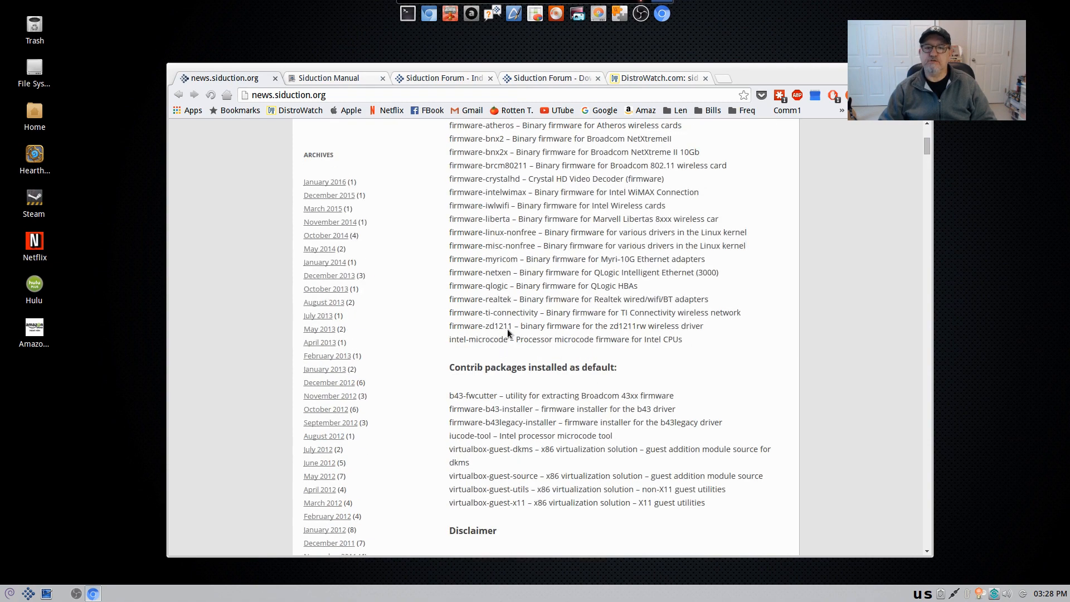
scroll("down", 3)
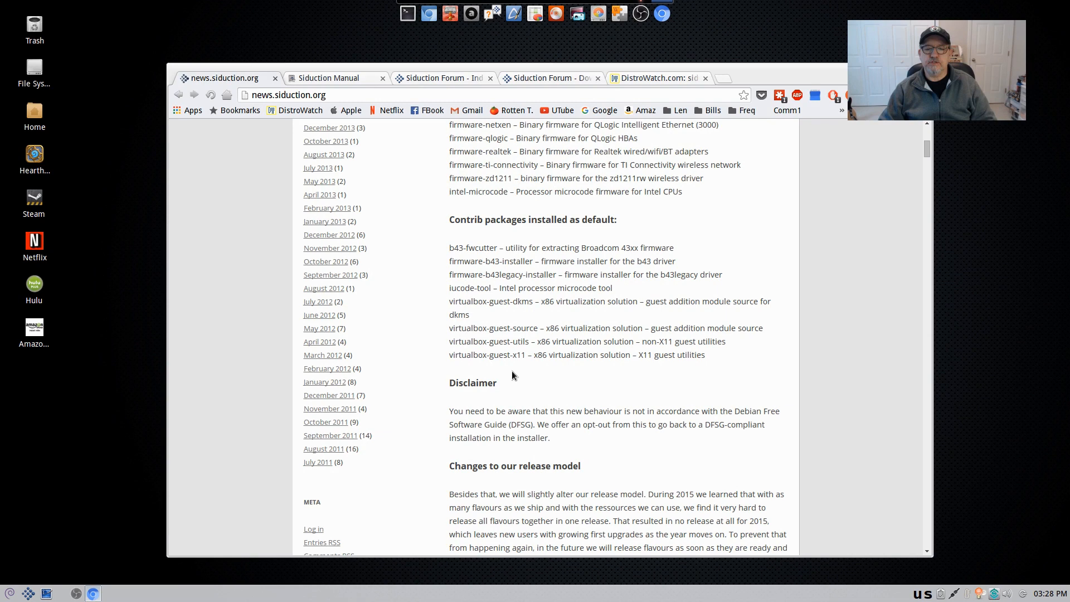
scroll("down", 3)
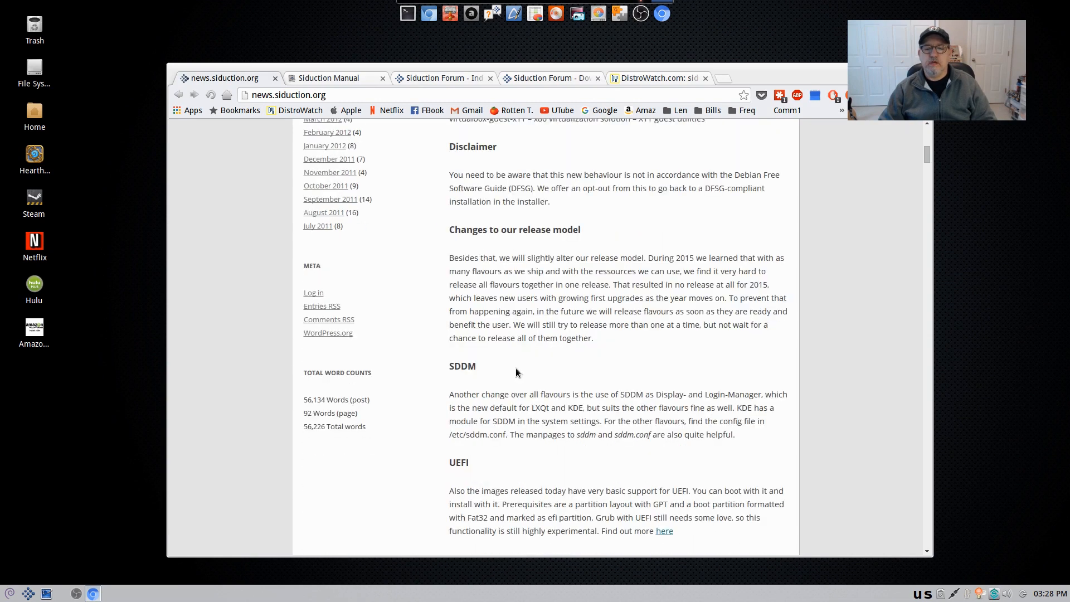
scroll("down", 3)
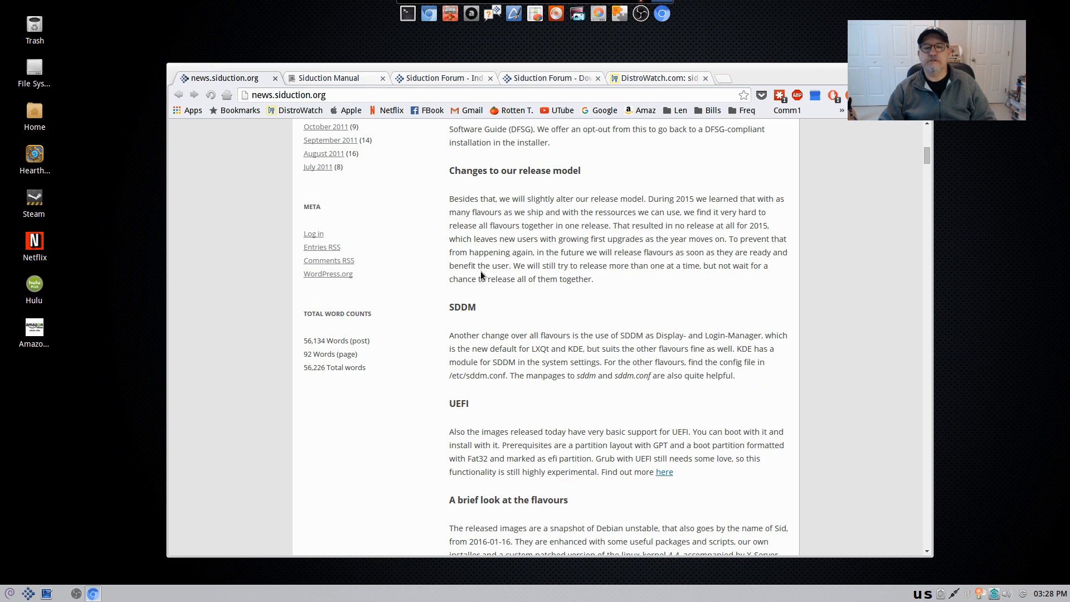
scroll("down", 3)
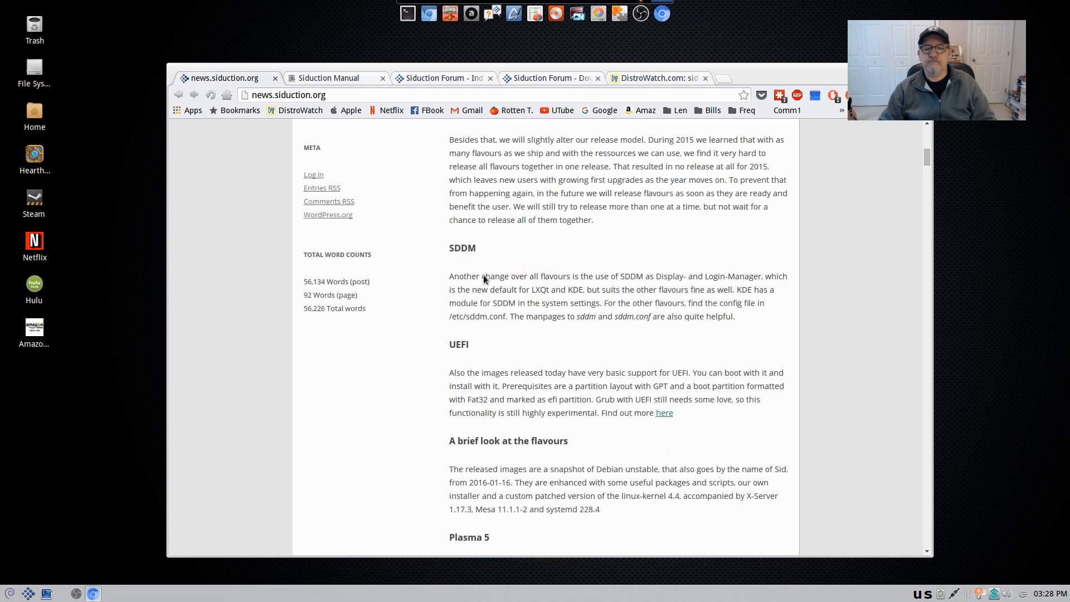
scroll("down", 3)
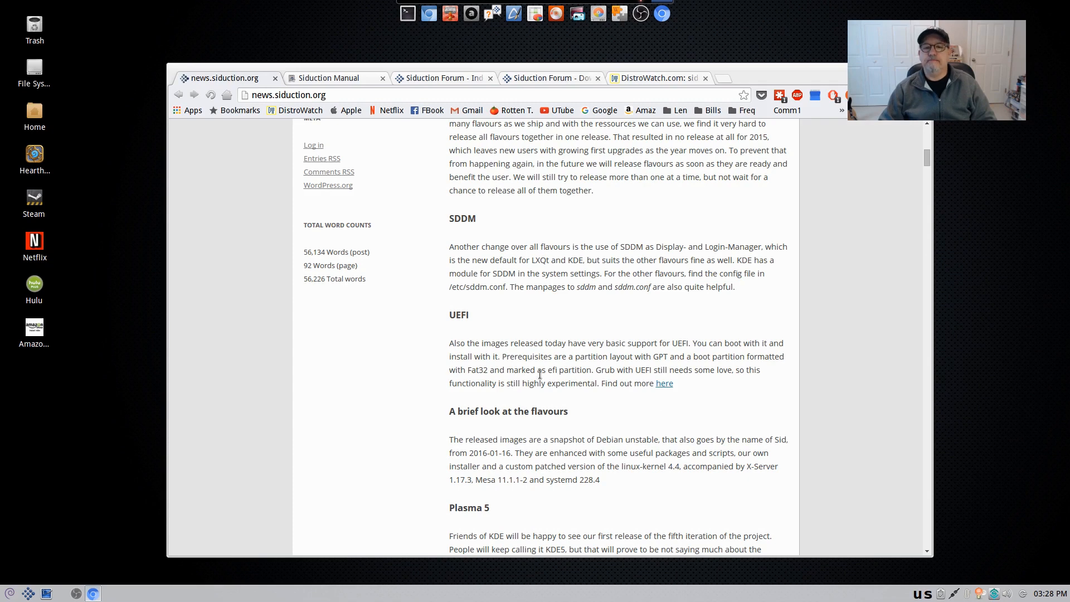
scroll("down", 3)
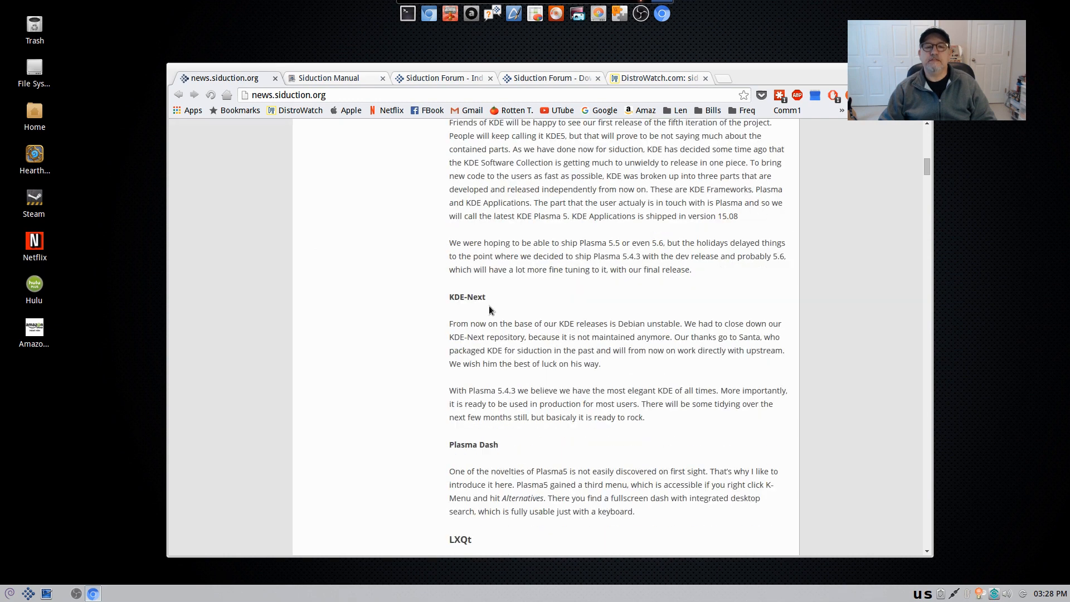
scroll("down", 3)
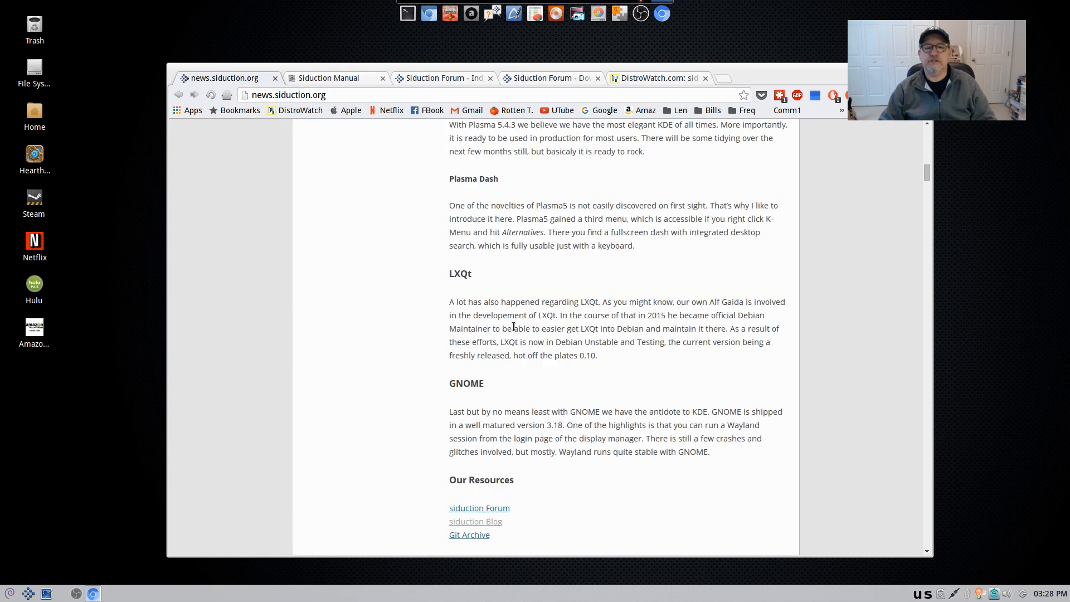
scroll("down", 3)
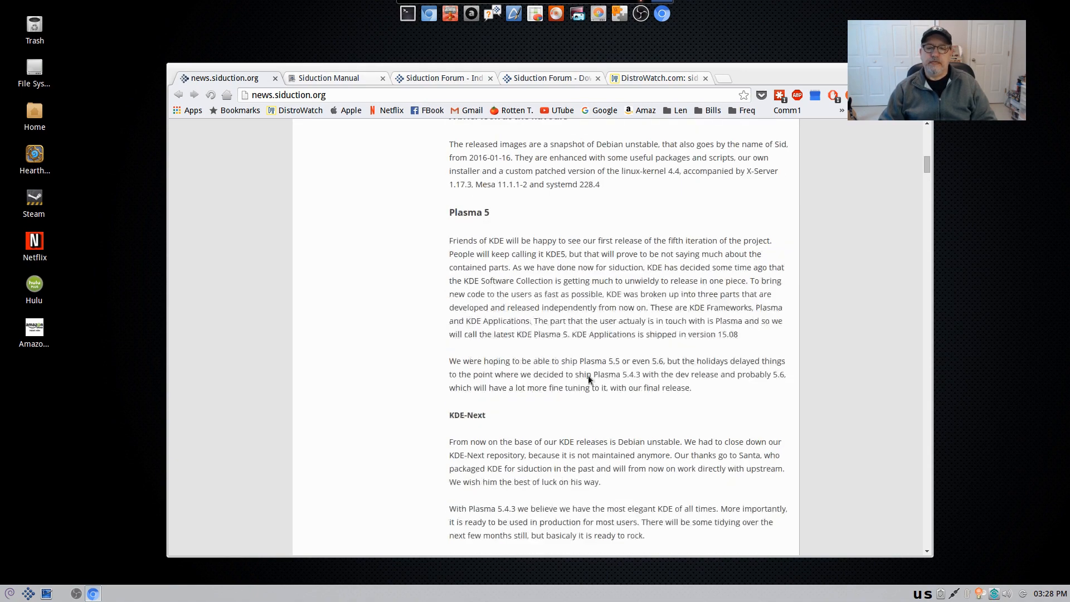
scroll("down", 3)
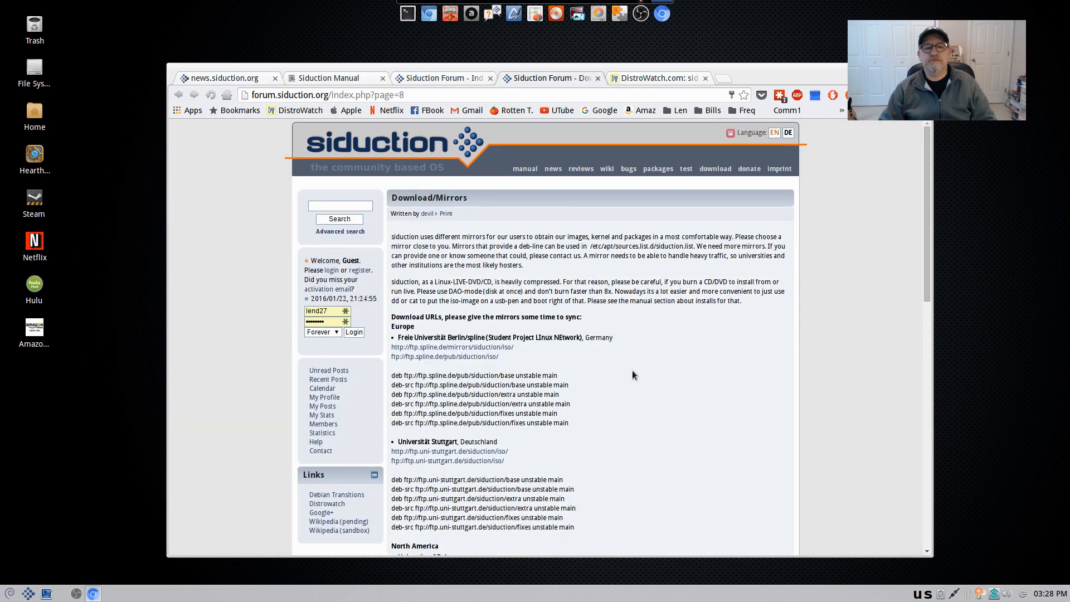
mouse_move(445, 357)
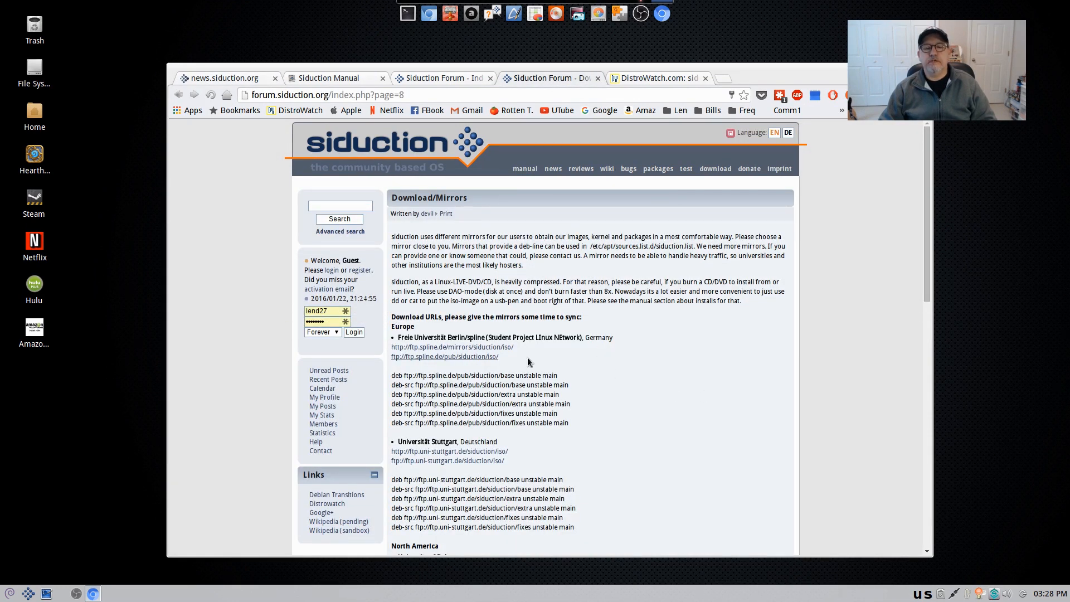
Scroll through the mirror list and open the University of Delaware http mirror's ISO directory
scroll("down", 3)
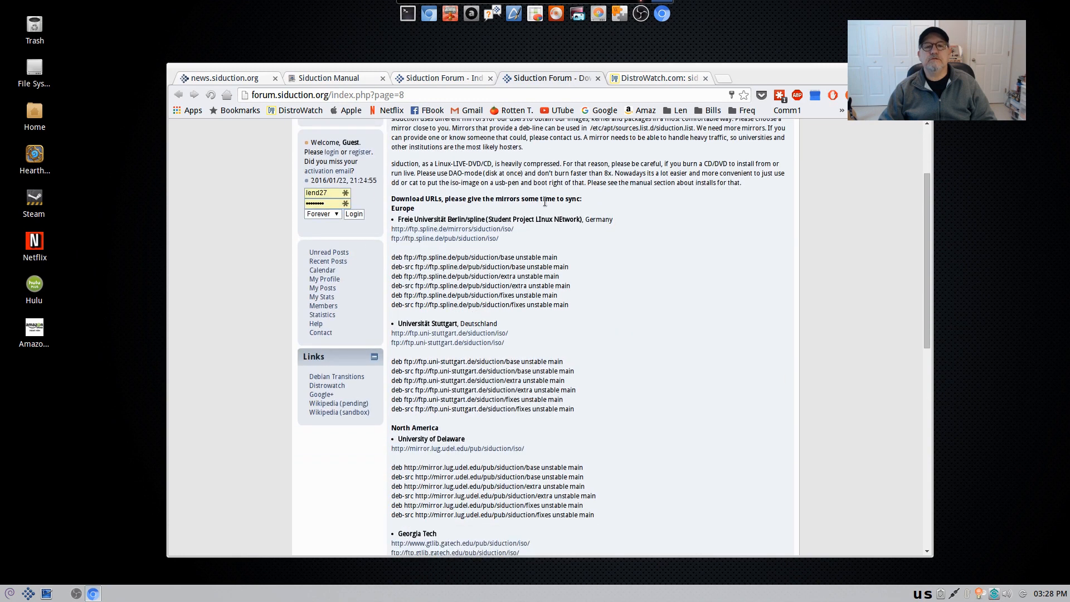
mouse_move(452, 229)
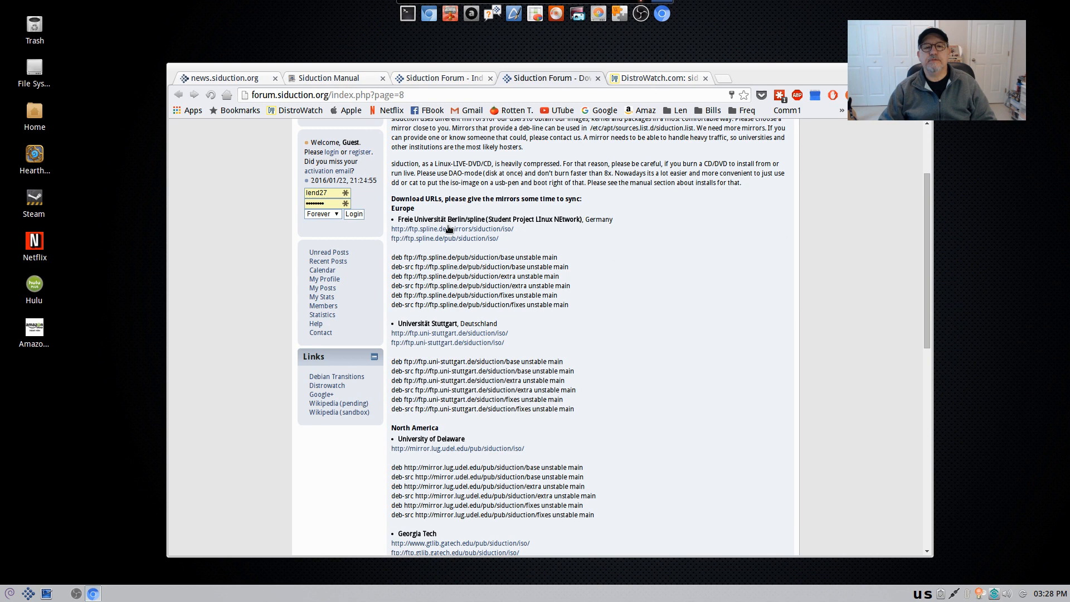
mouse_move(591, 342)
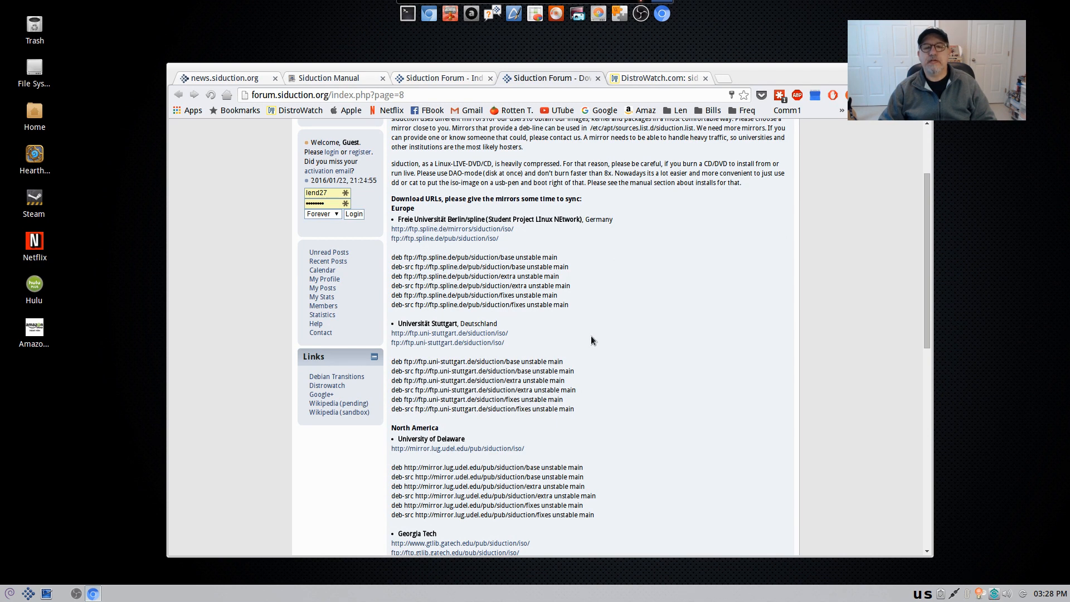
scroll("down", 3)
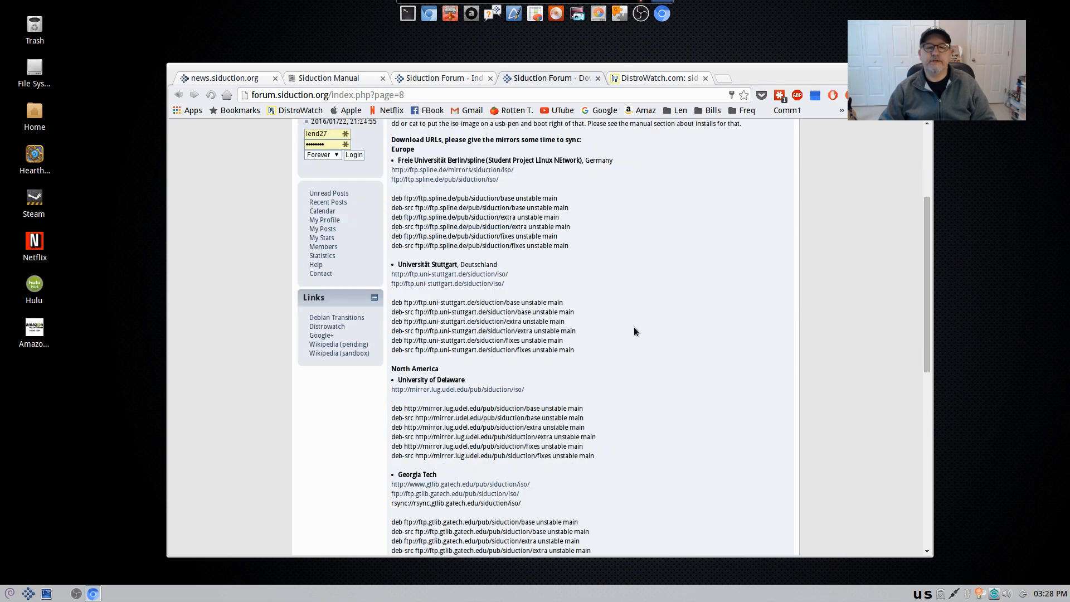
scroll("down", 3)
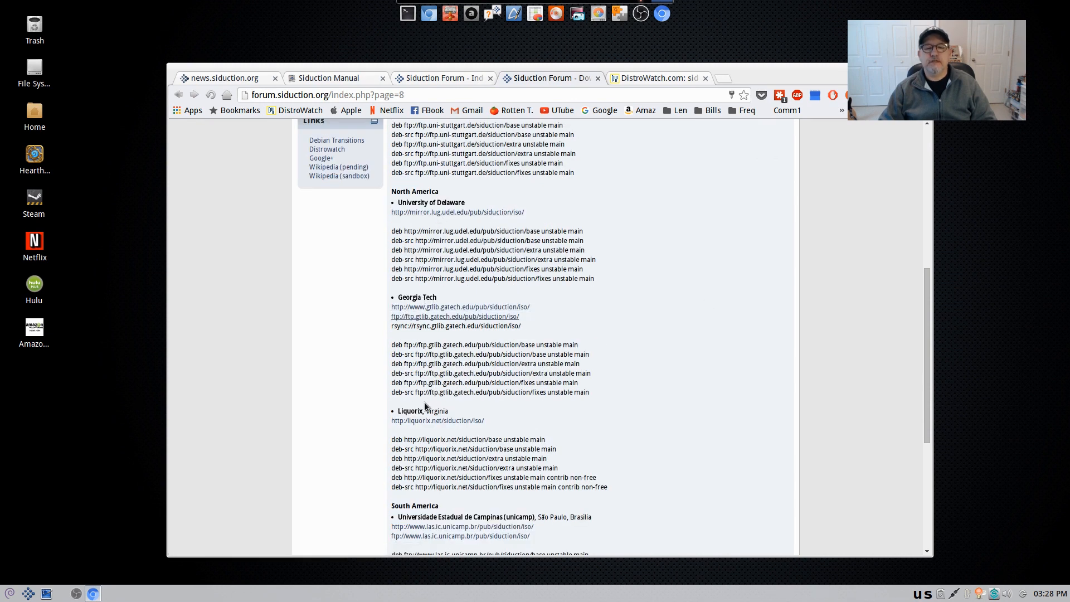
scroll("down", 3)
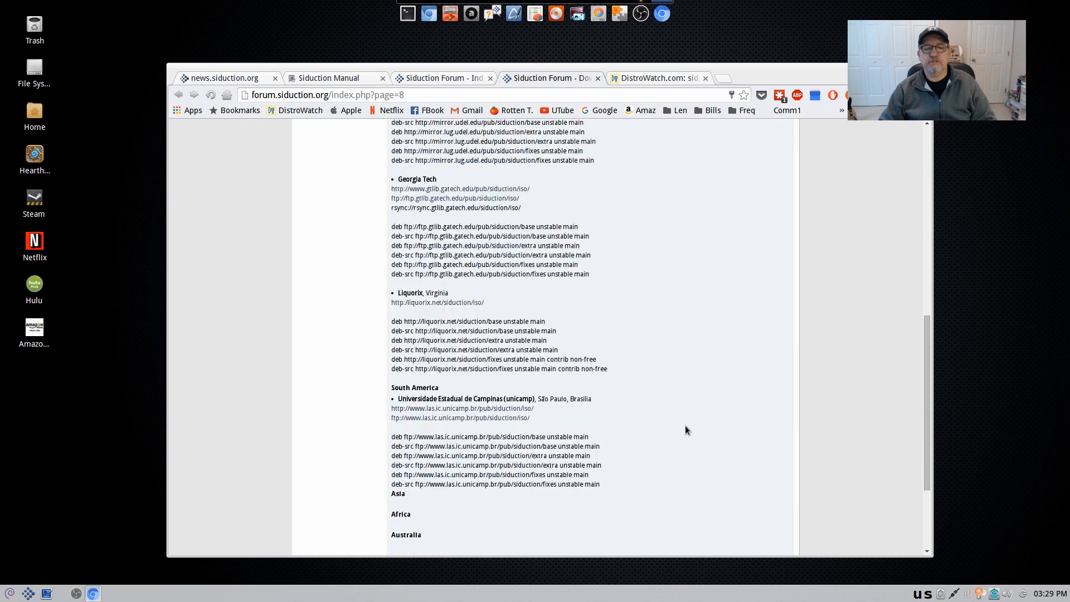
scroll("down", 3)
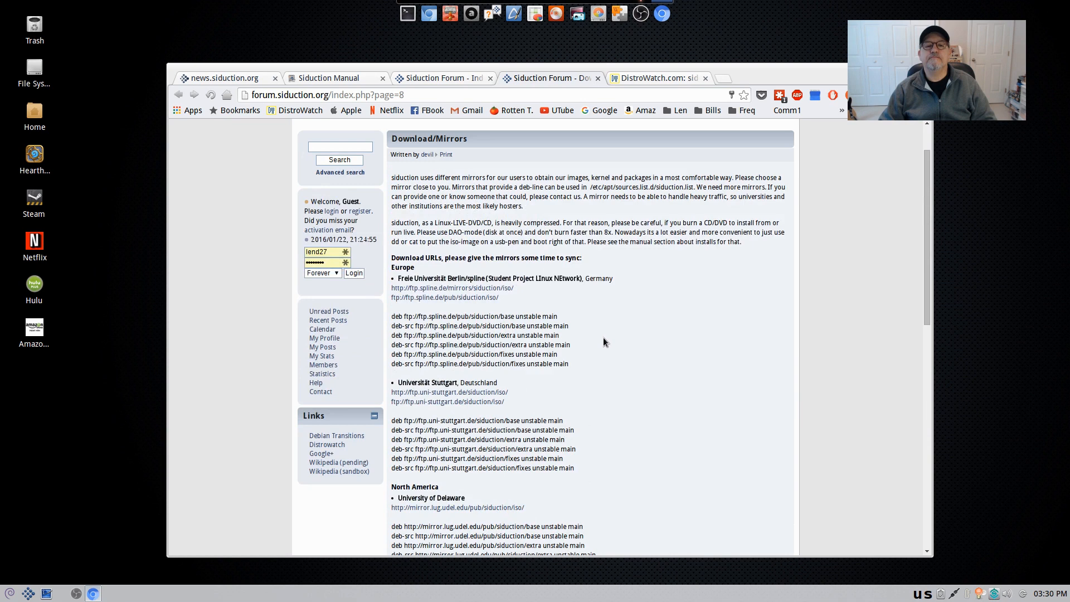
scroll("down", 3)
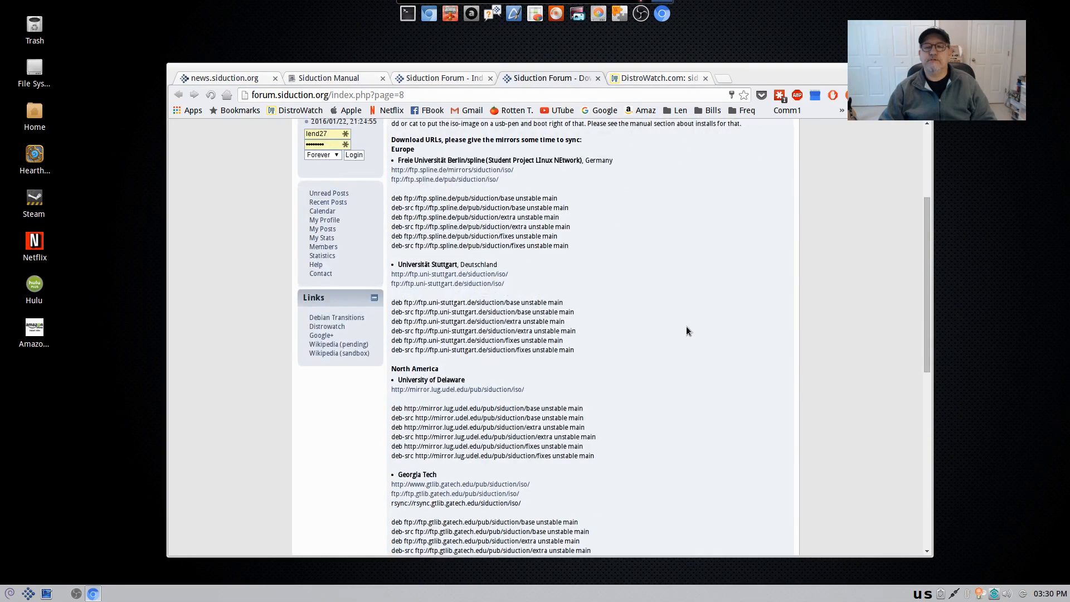
scroll("down", 3)
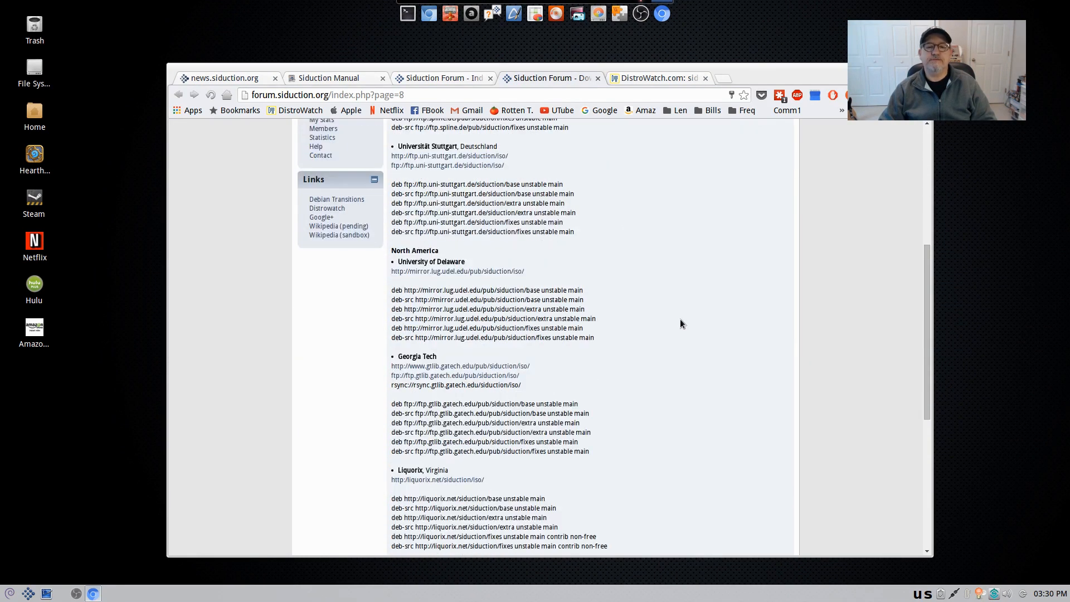
scroll("down", 3)
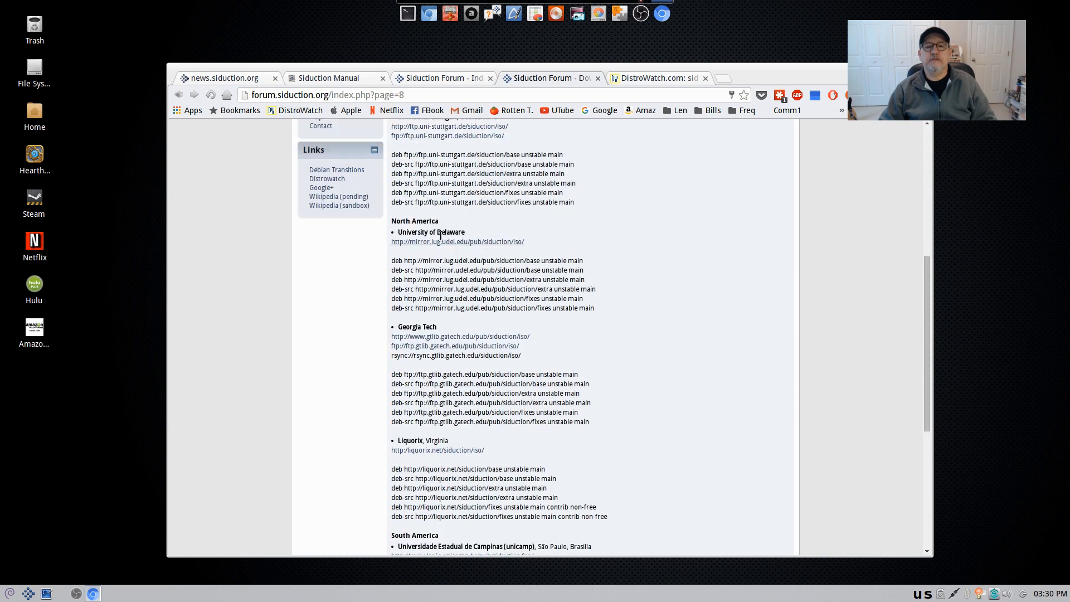
left_click(457, 242)
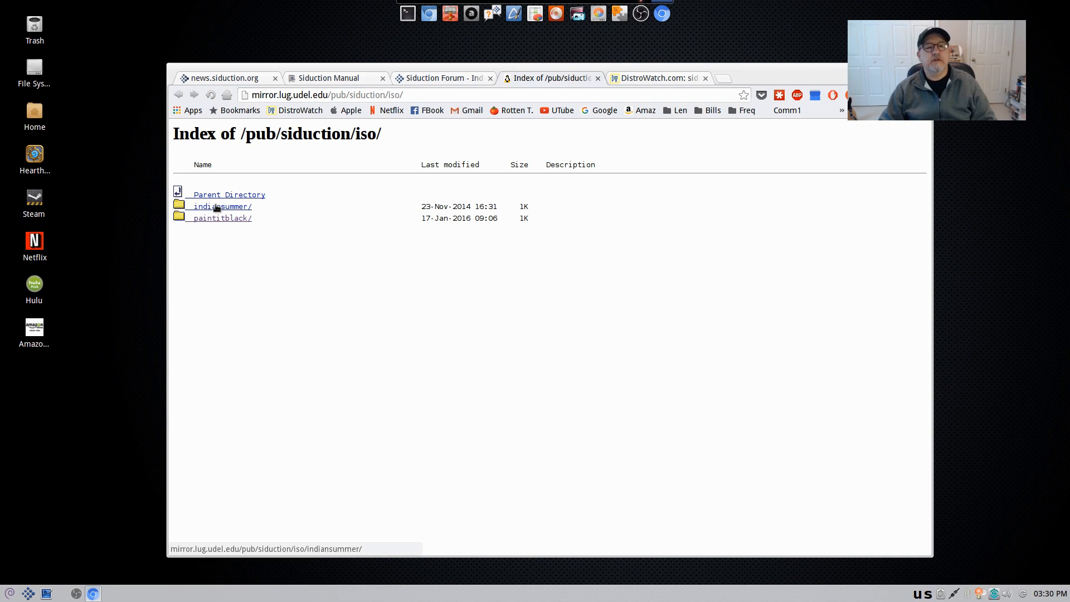
mouse_move(222, 217)
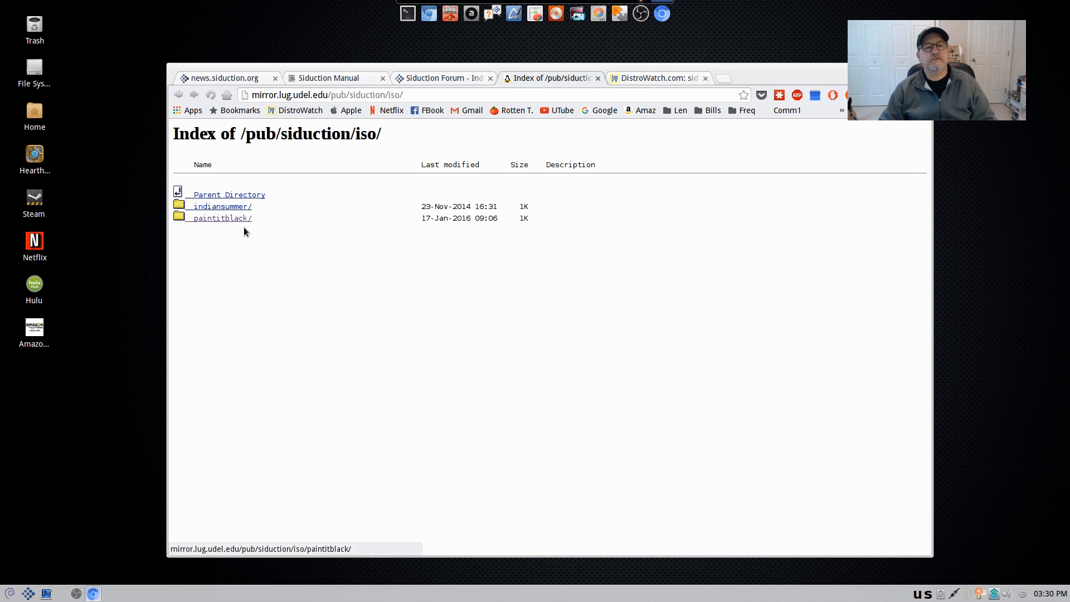
mouse_move(209, 217)
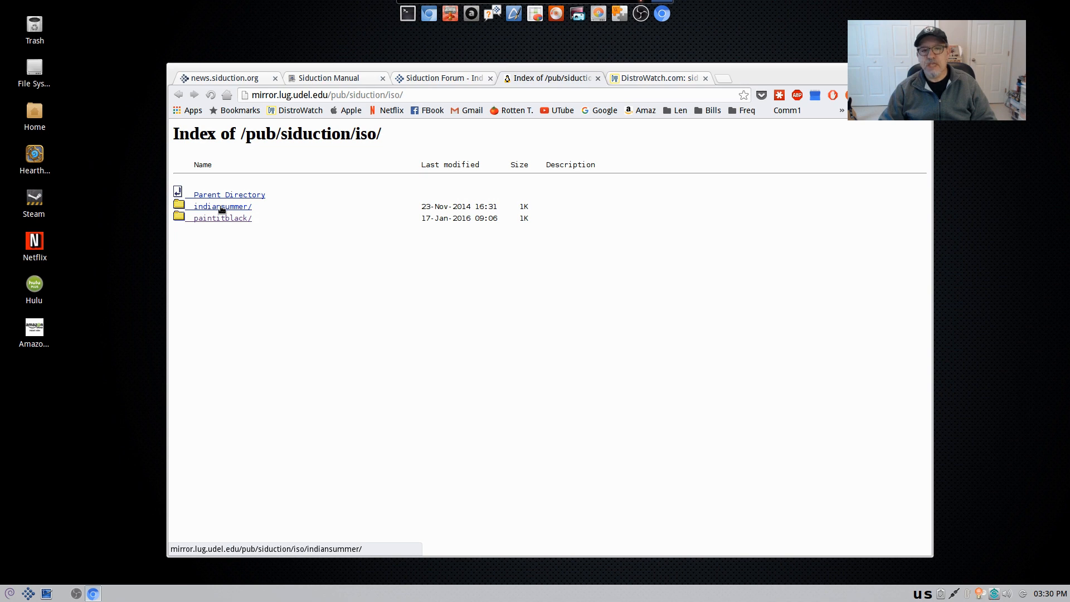
mouse_move(241, 237)
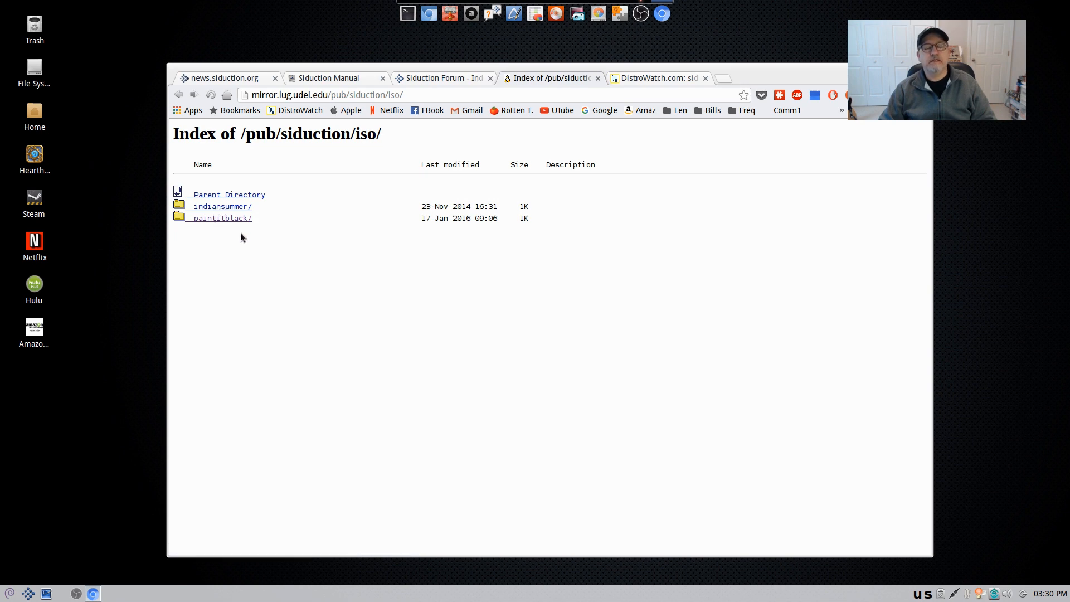
mouse_move(220, 218)
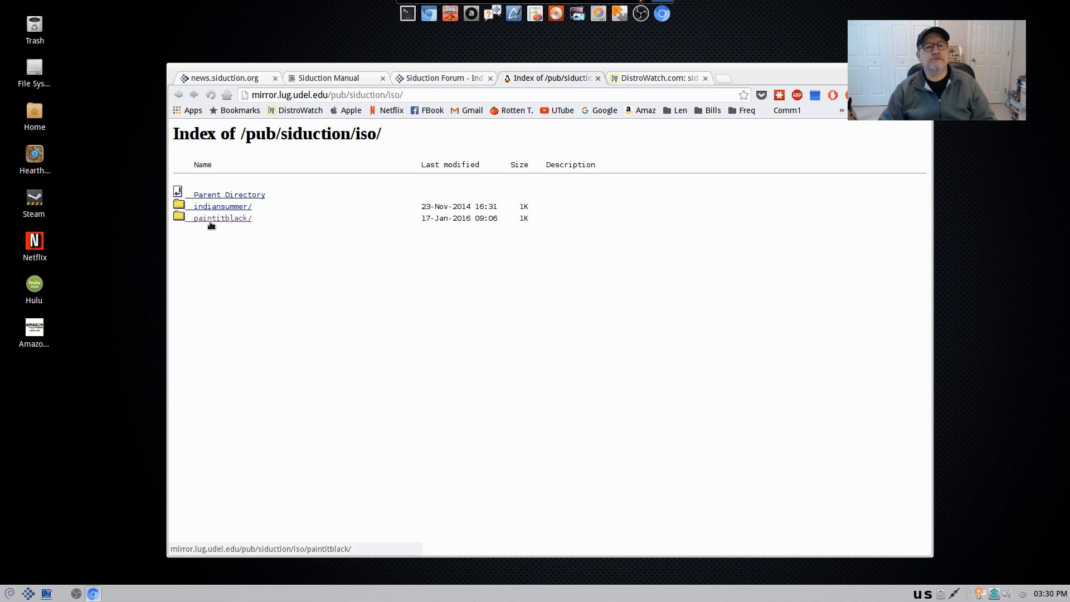
Open the paintitblack/ release folder from the /pub/siduction/iso/ index
left_click(222, 217)
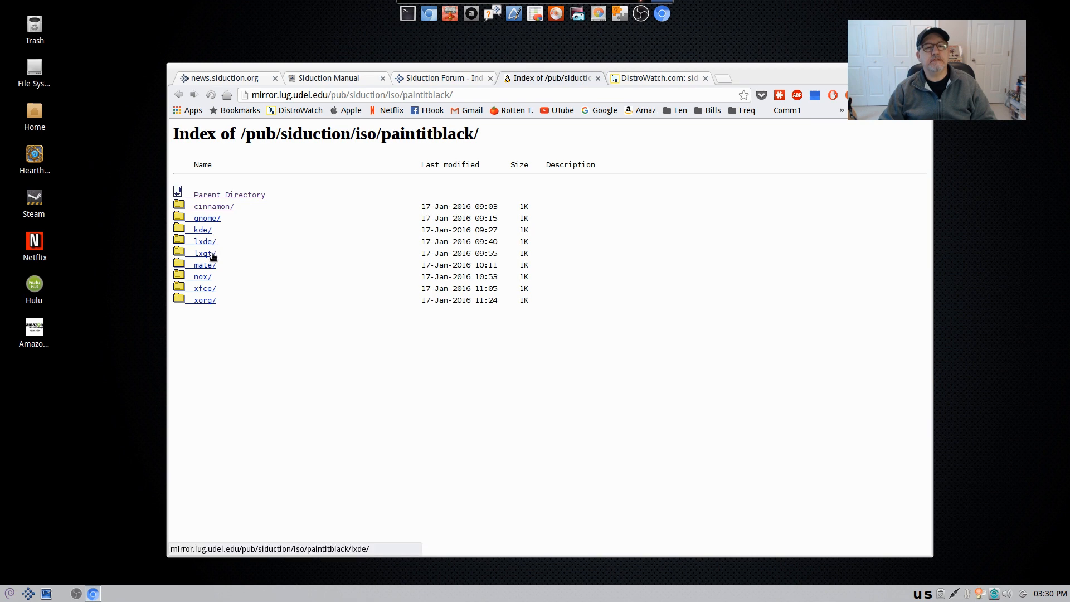
mouse_move(217, 256)
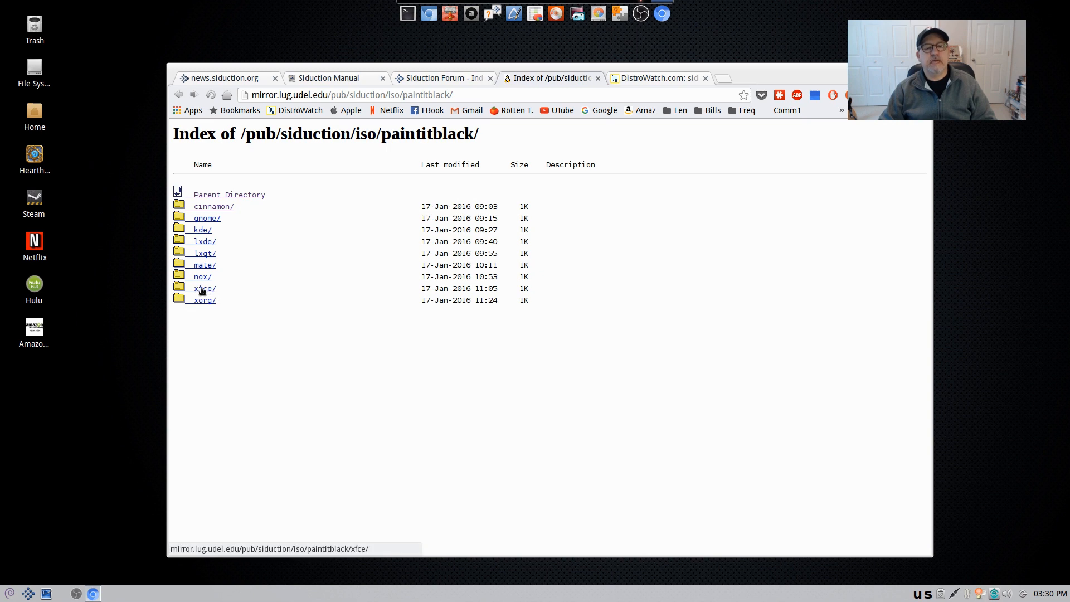
mouse_move(202, 276)
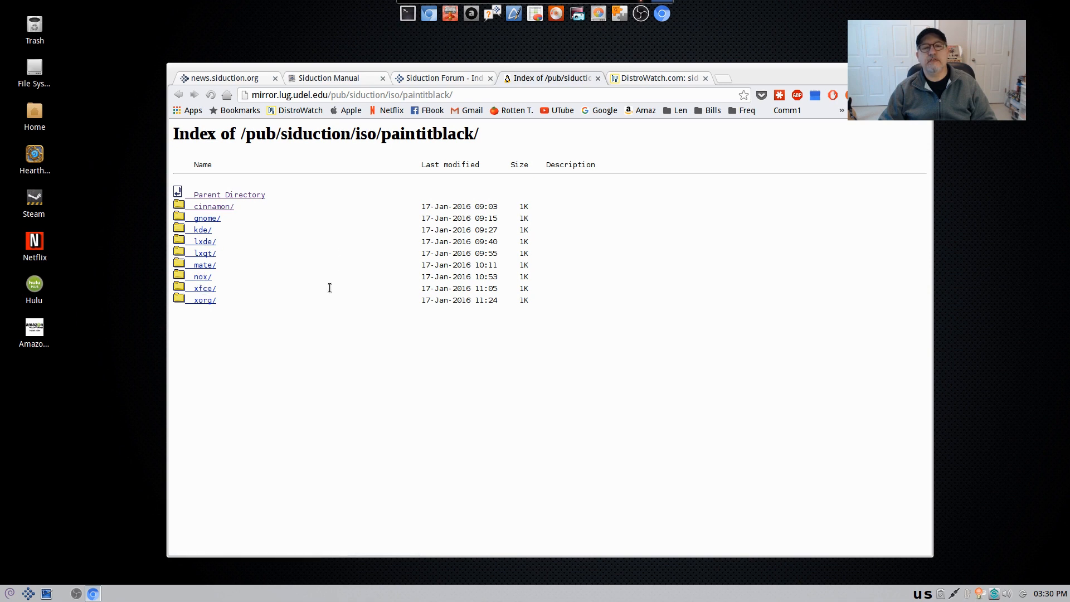
mouse_move(235, 299)
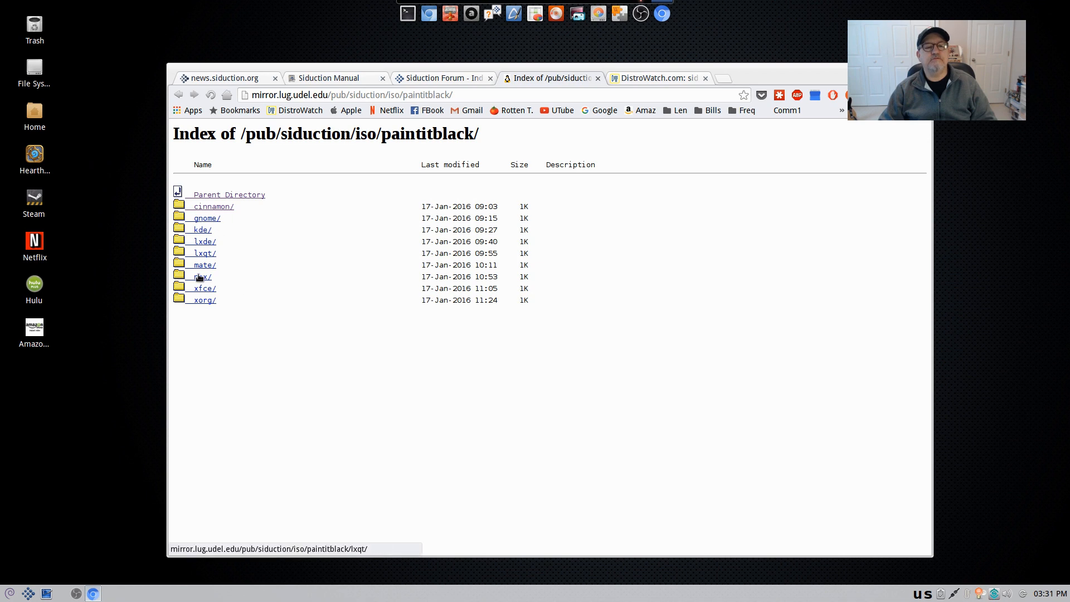
Open the xfce/ flavour folder in the paintitblack ISO index
left_click(203, 288)
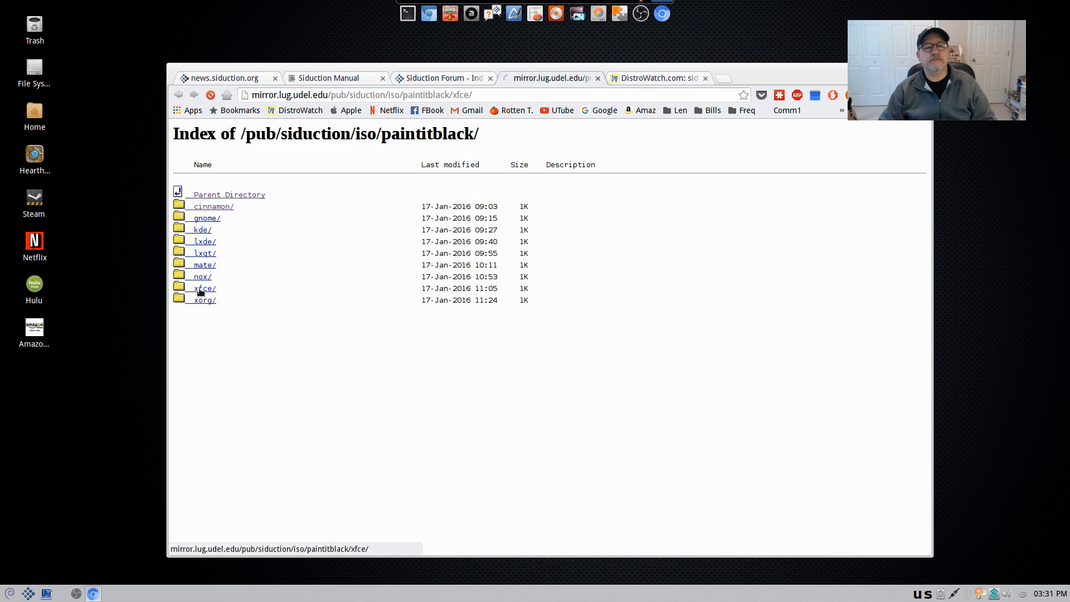
Open the xfce amd64_2016-01-17_12-11 folder listing the 15.1.0 paintitblack ISO files
left_click(203, 288)
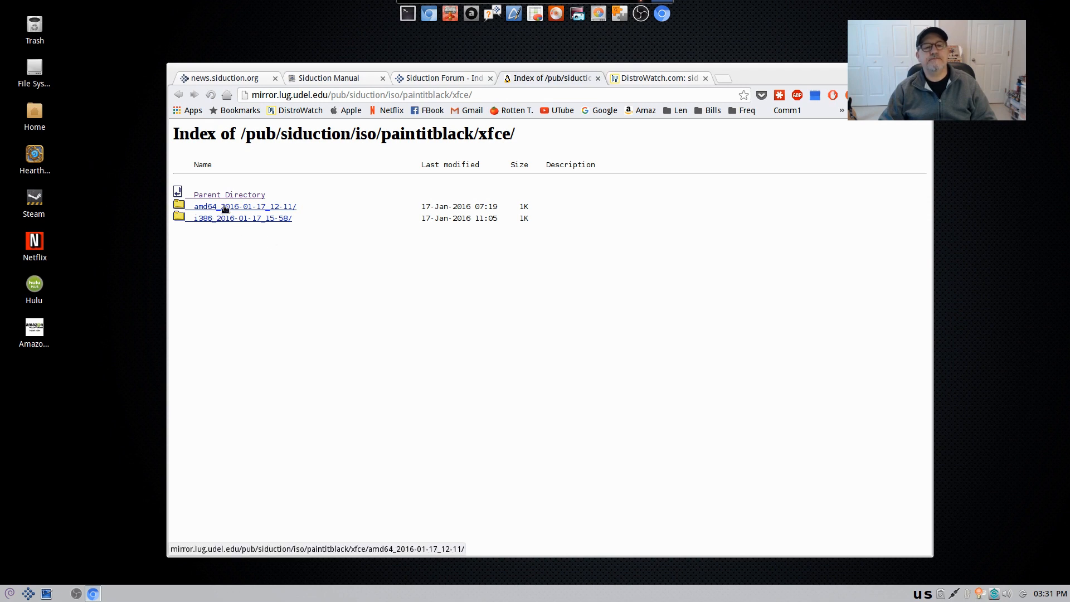
left_click(244, 206)
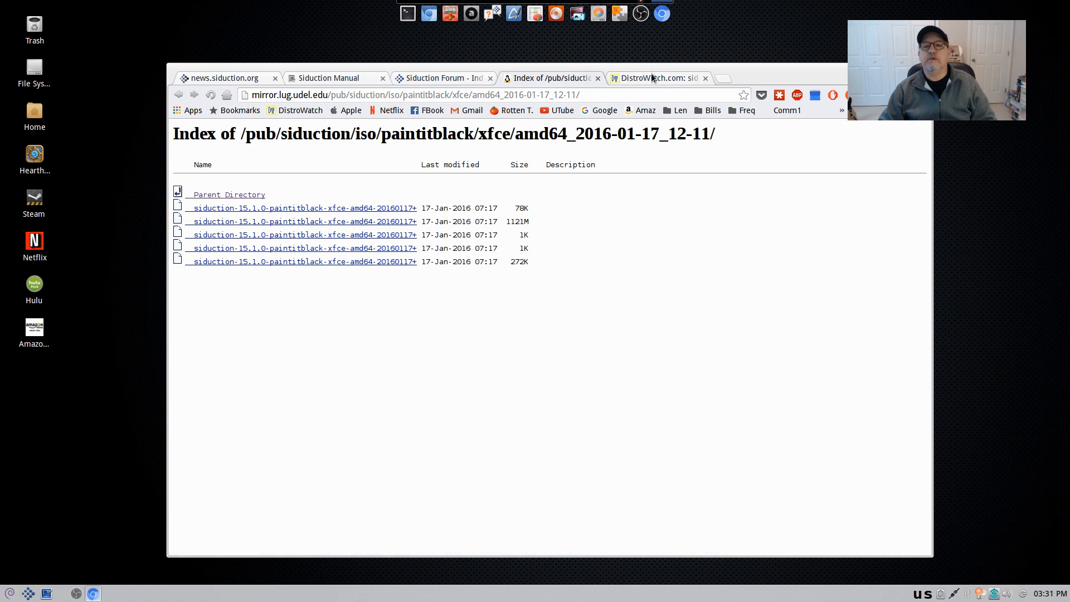
Return to the news.siduction.org release notes, then switch to the siduction Manual tab
left_click(224, 78)
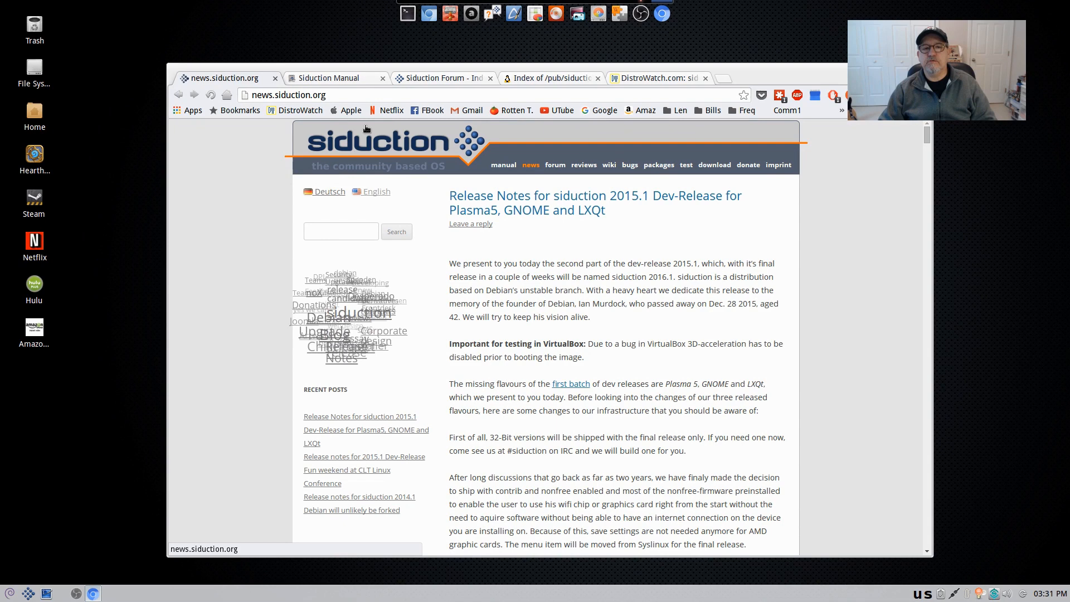
left_click(330, 78)
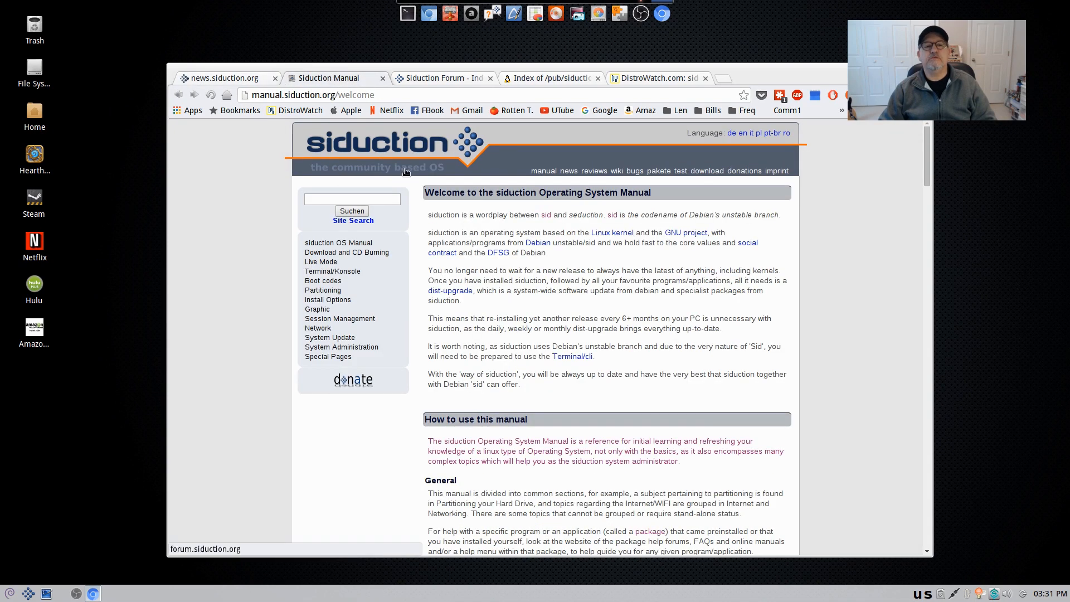
Browse the manual's topic list, scroll back to the top, then switch to the siduction Forum tab
scroll("down", 3)
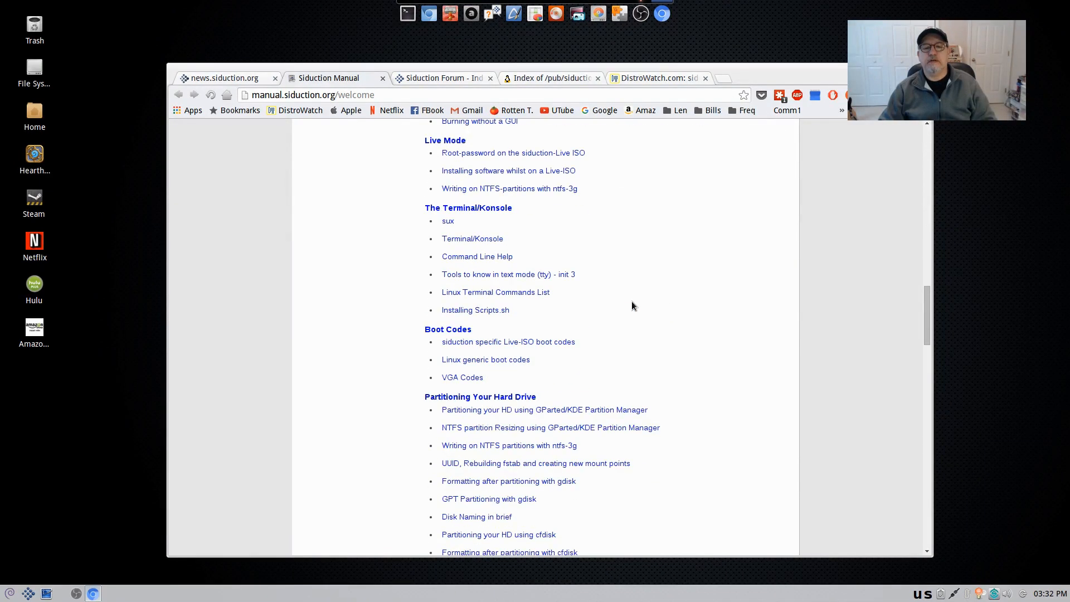
scroll("down", 3)
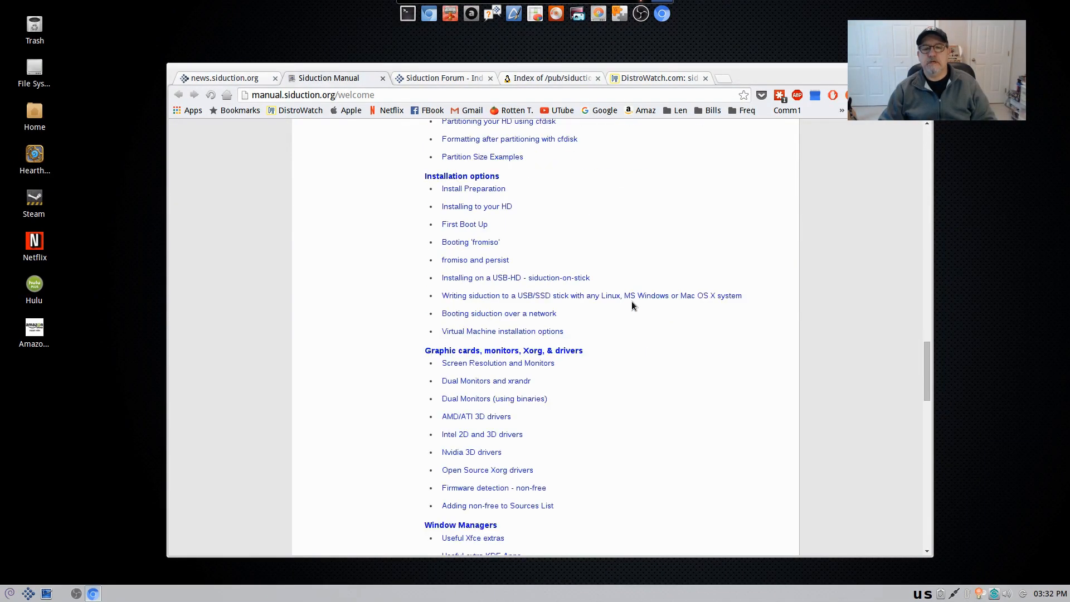
scroll("down", 3)
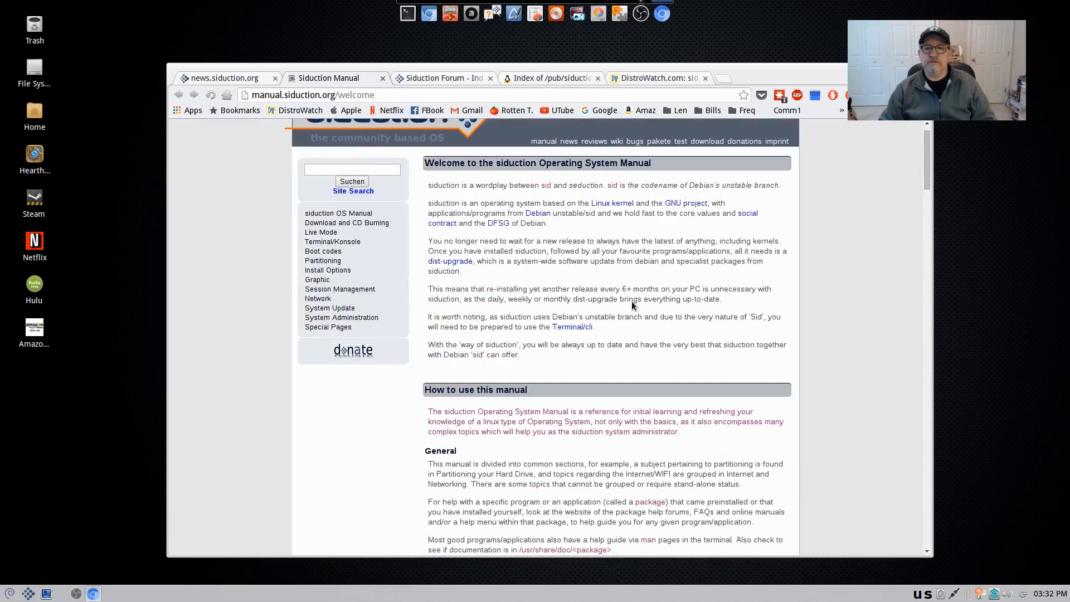
scroll("up", 3)
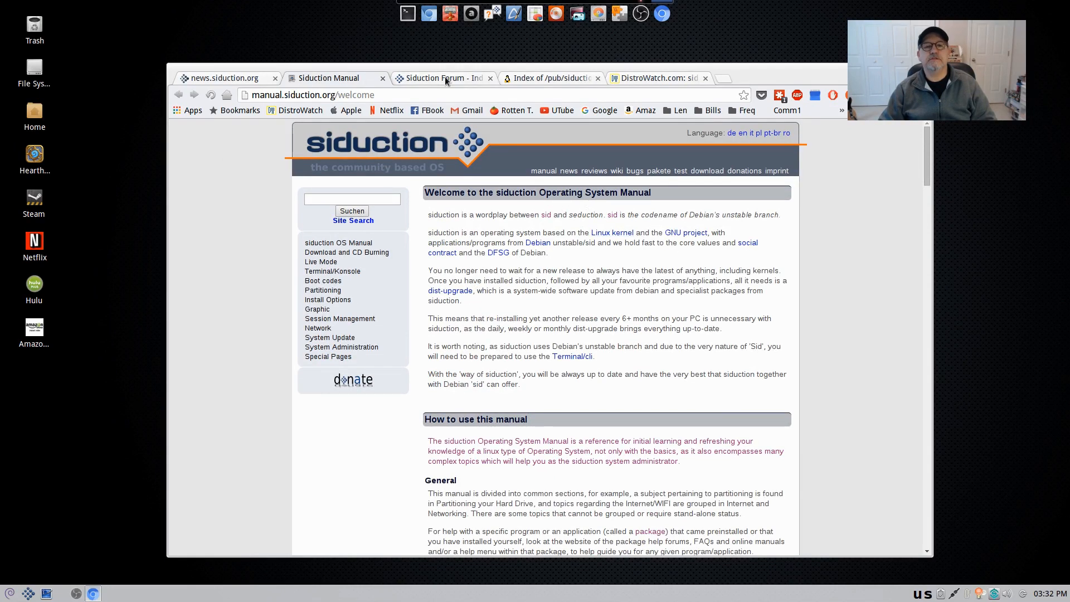
left_click(440, 78)
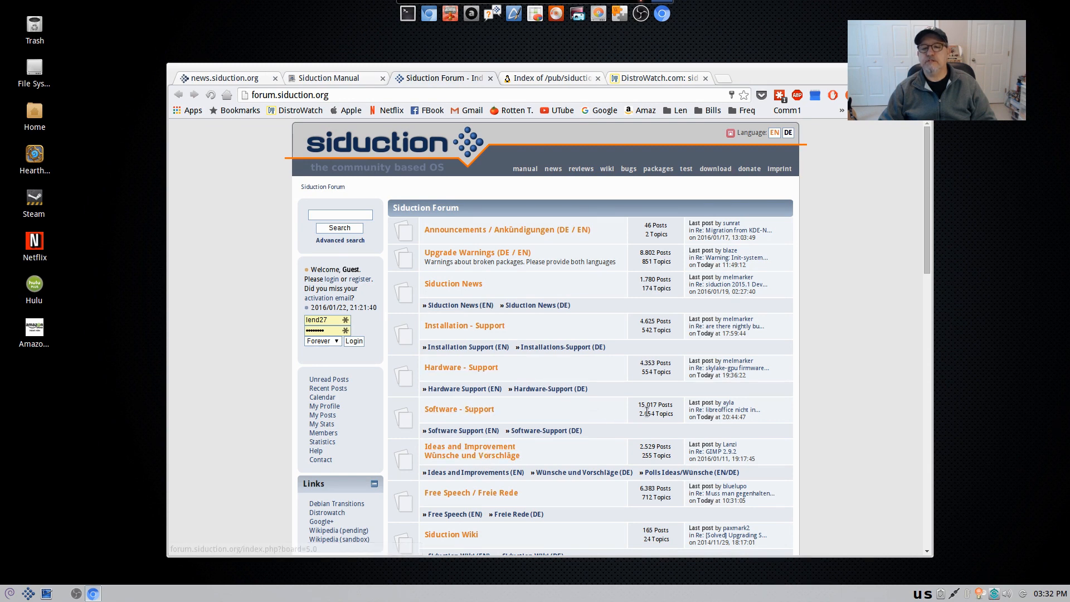
Scroll through the forum boards, then switch to the DistroWatch siduction page
scroll("down", 3)
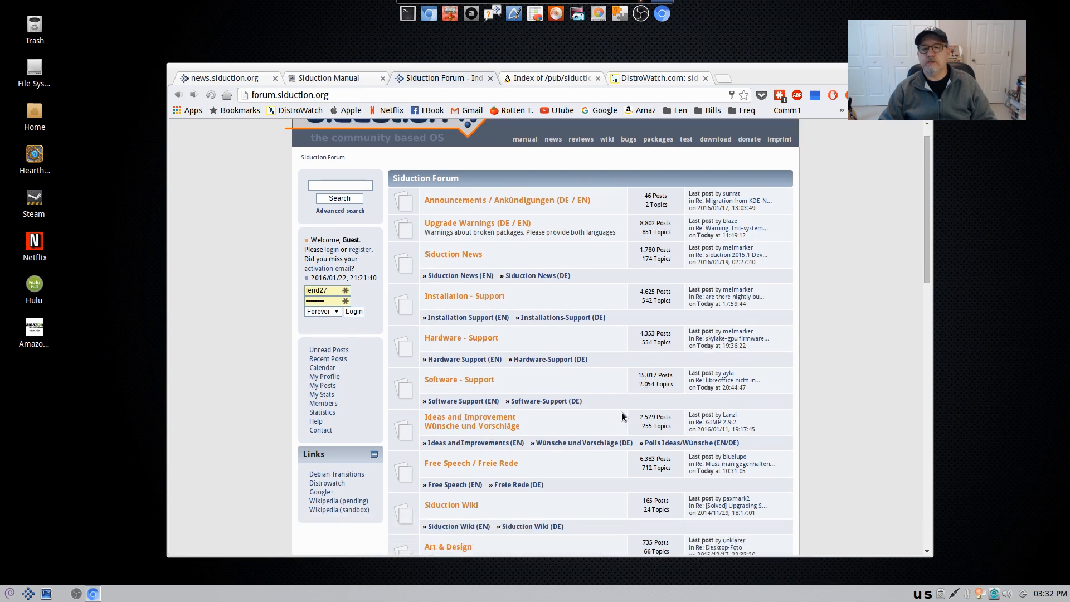
scroll("down", 3)
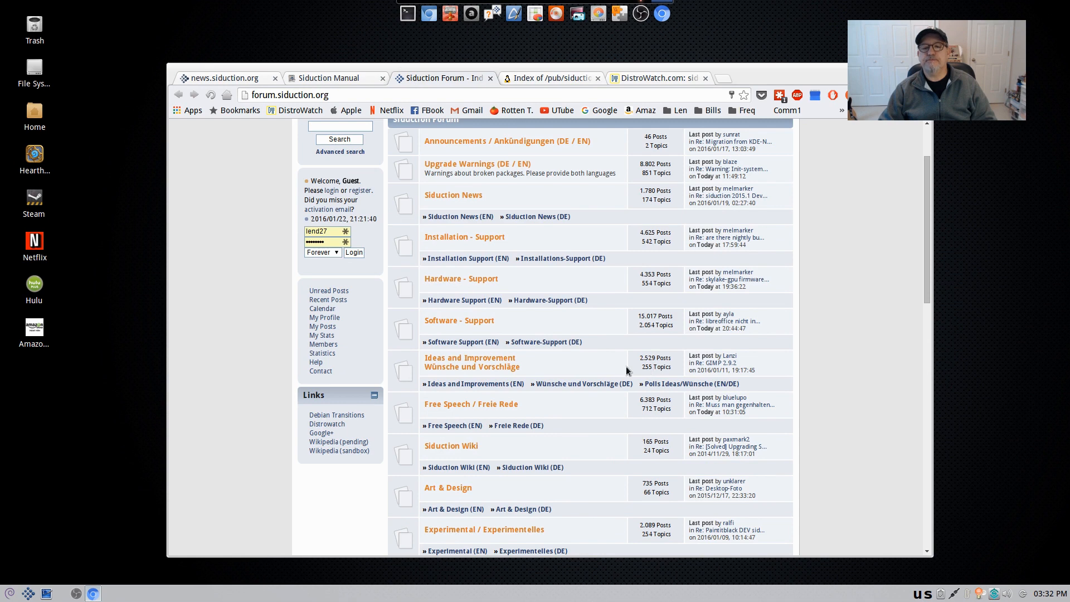
scroll("down", 3)
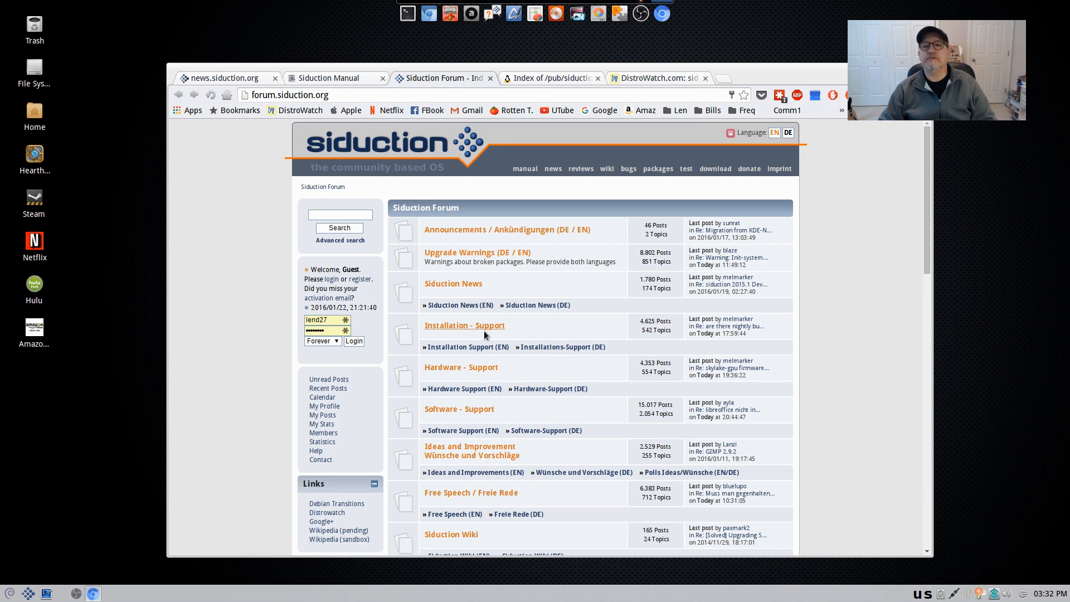
mouse_move(537, 91)
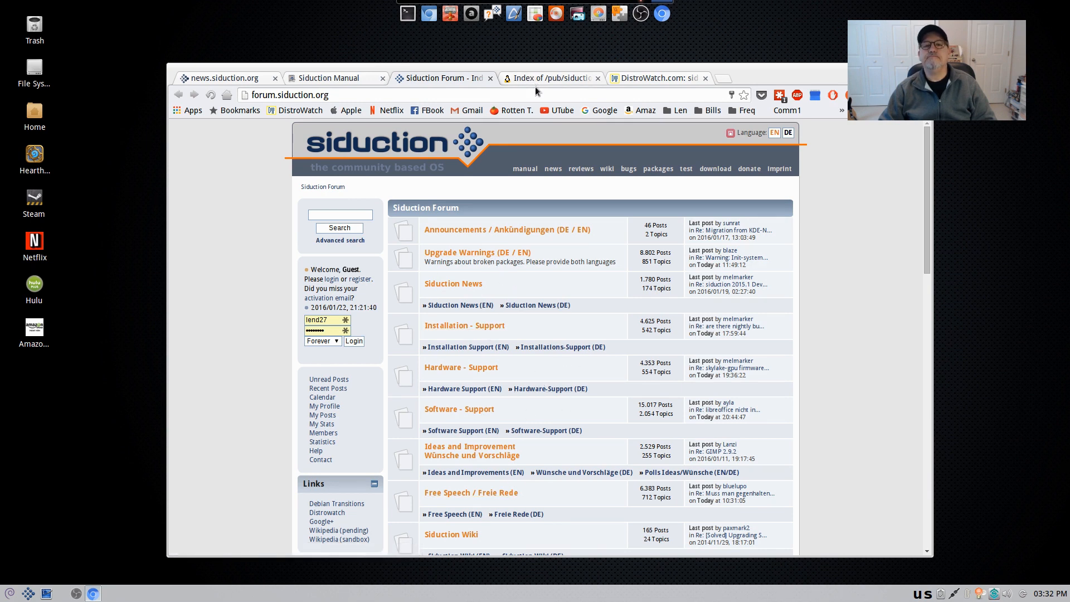
left_click(658, 78)
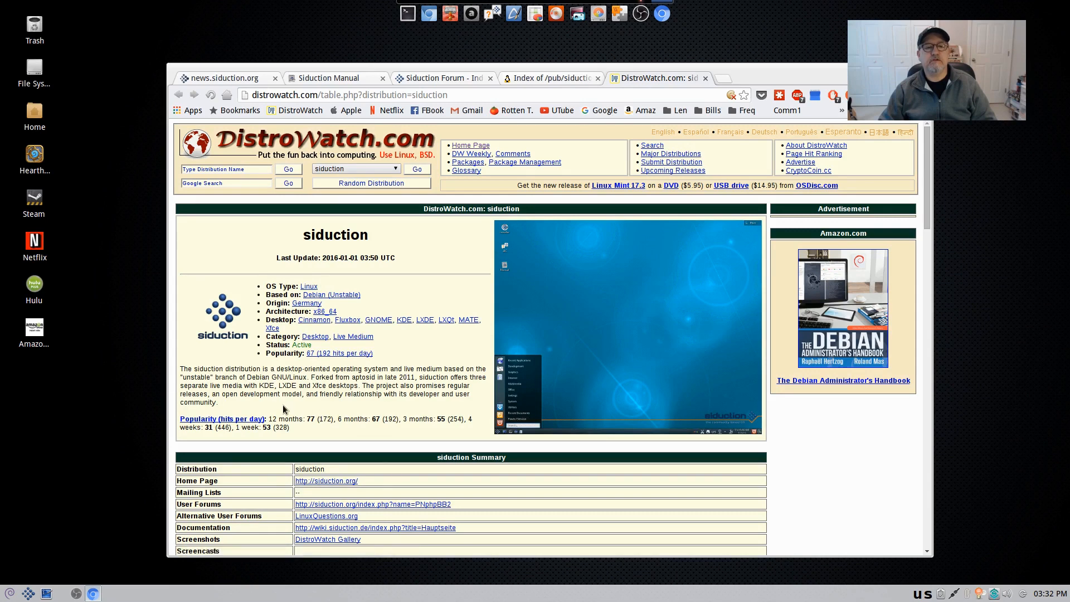
mouse_move(365, 375)
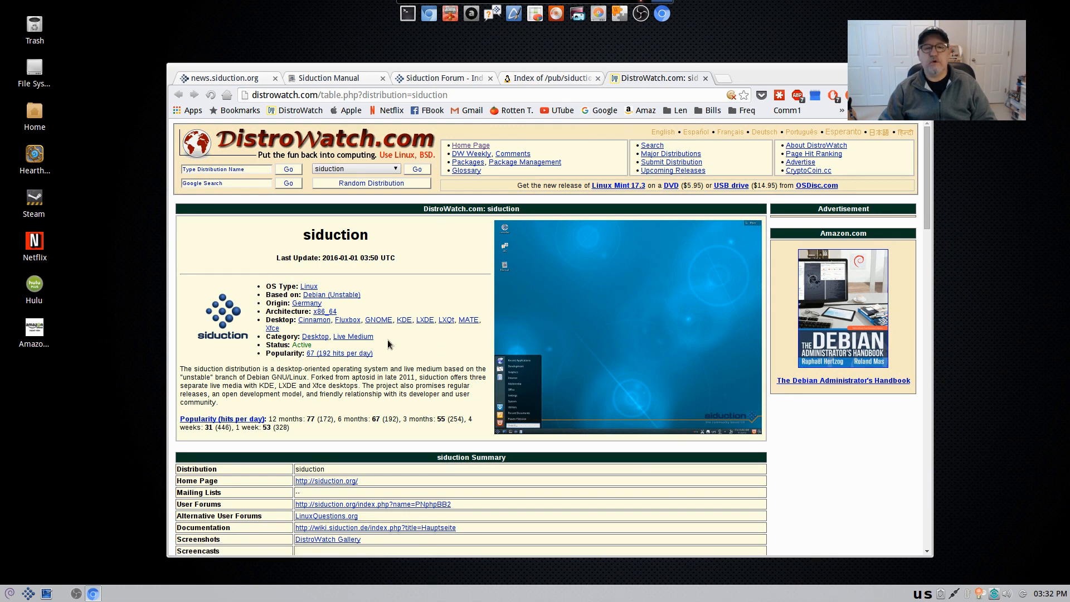
mouse_move(395, 343)
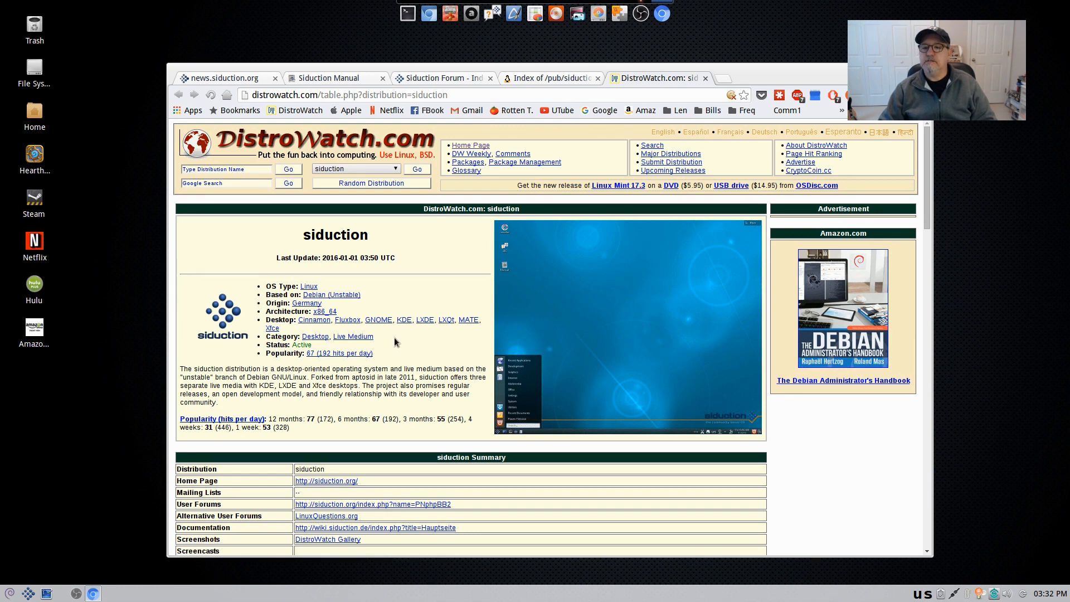
mouse_move(386, 343)
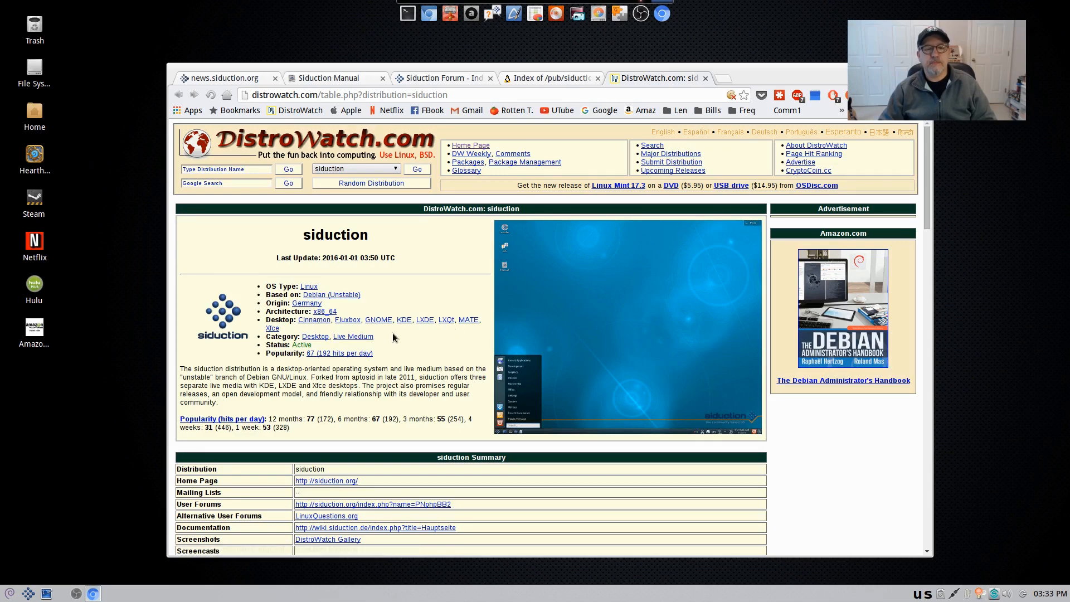
mouse_move(387, 342)
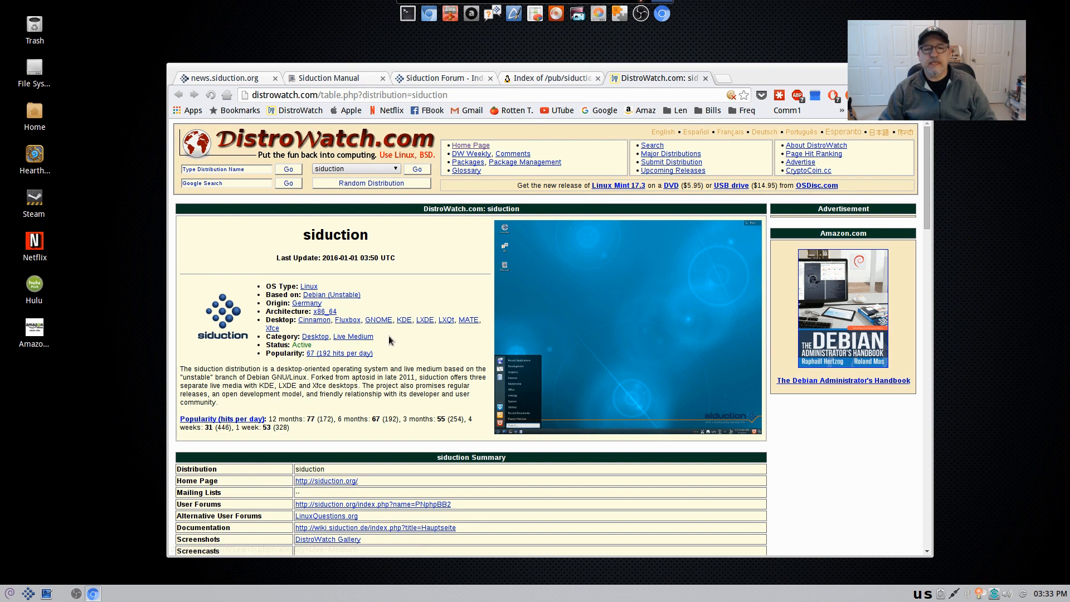
mouse_move(386, 339)
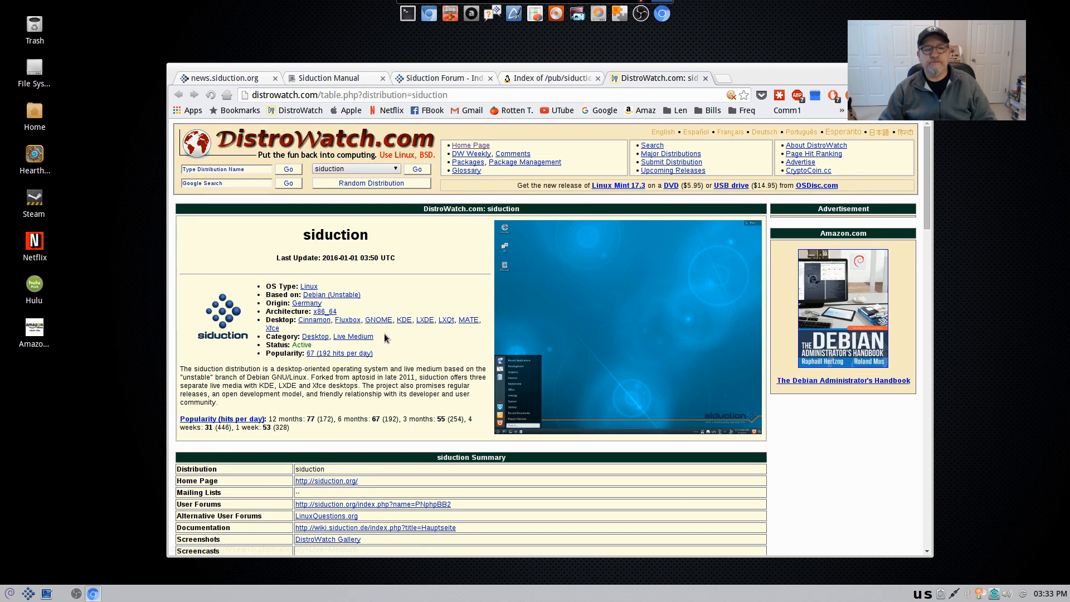
mouse_move(408, 340)
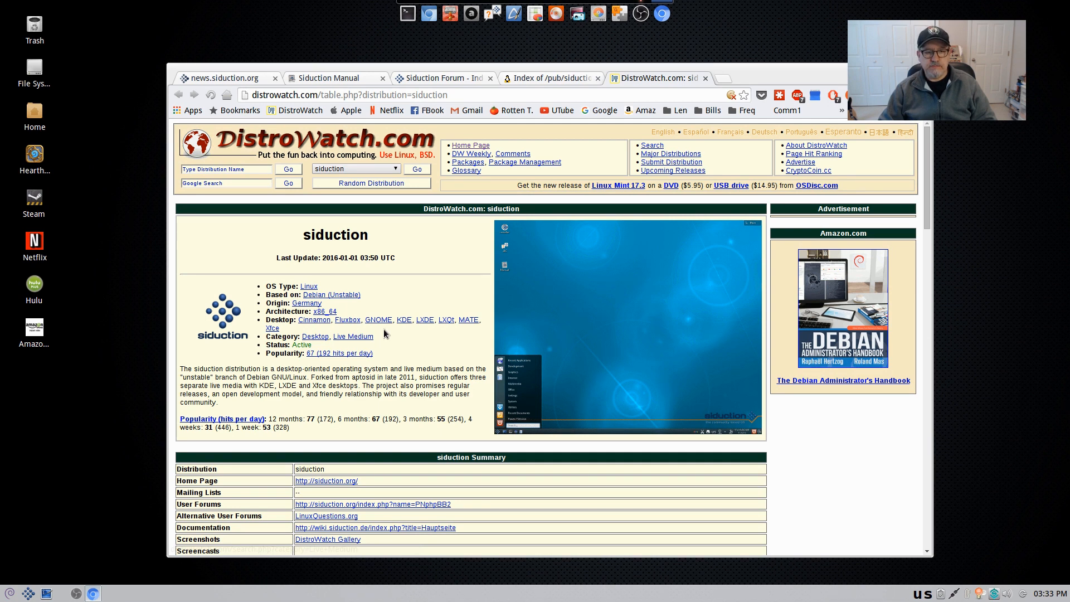
mouse_move(379, 336)
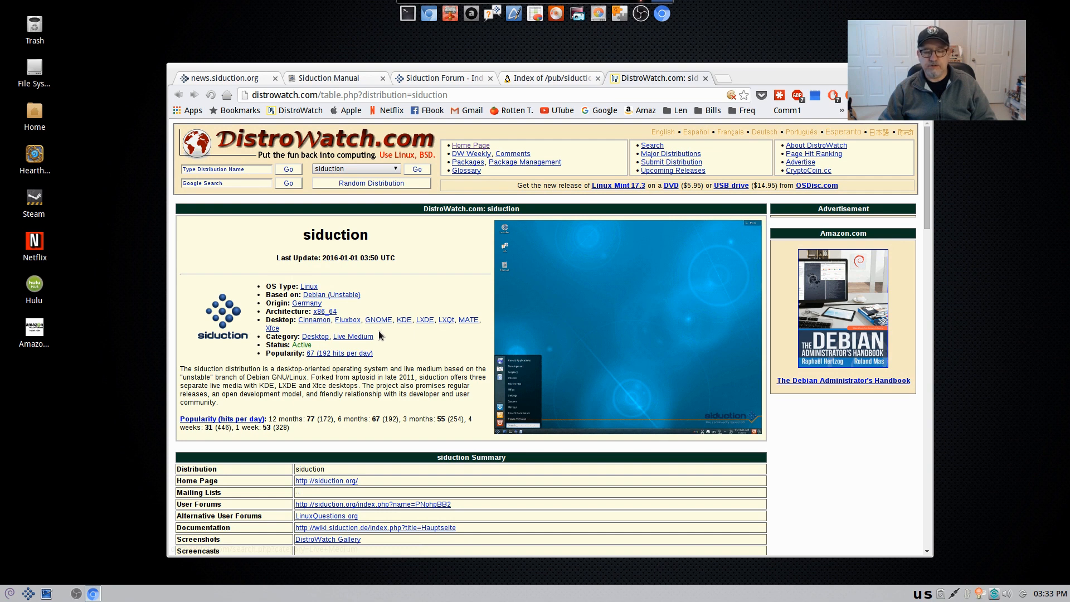
mouse_move(384, 337)
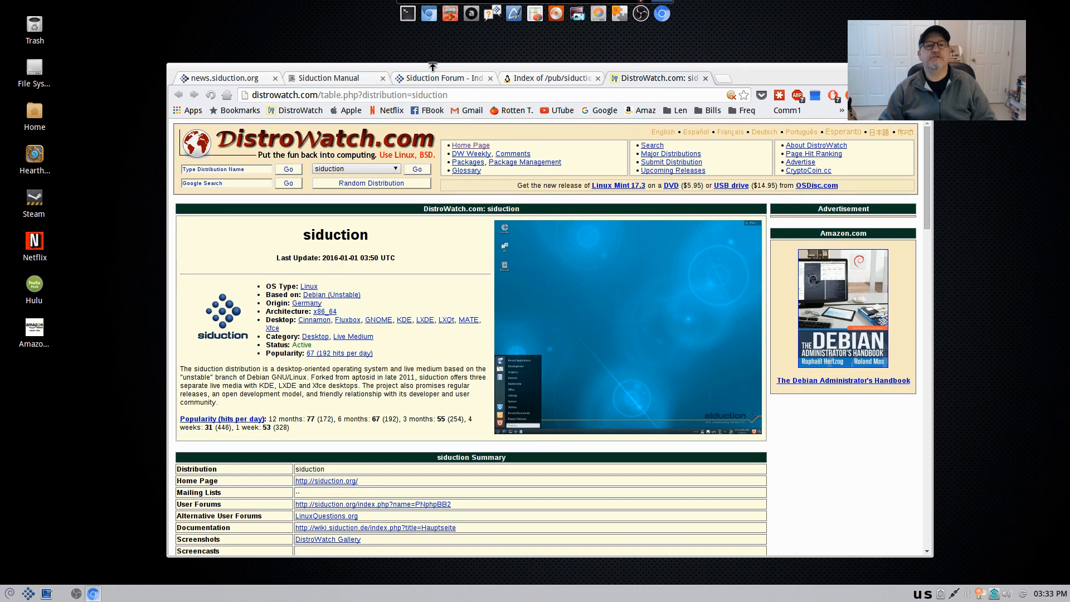
Return to the release notes and scroll to the nonfree firmware and contrib package lists
left_click(223, 78)
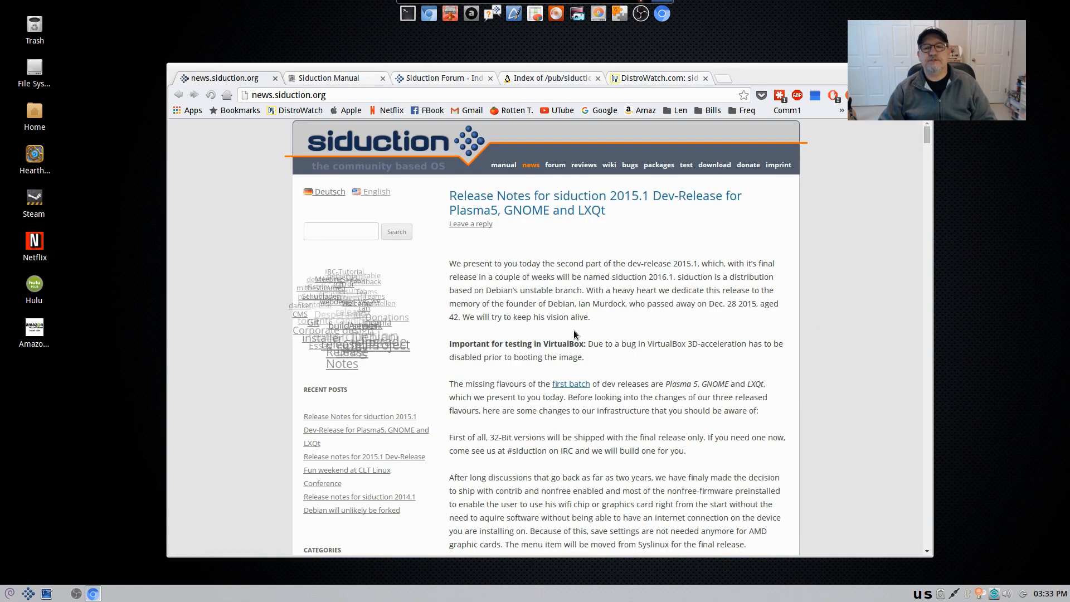
scroll("down", 3)
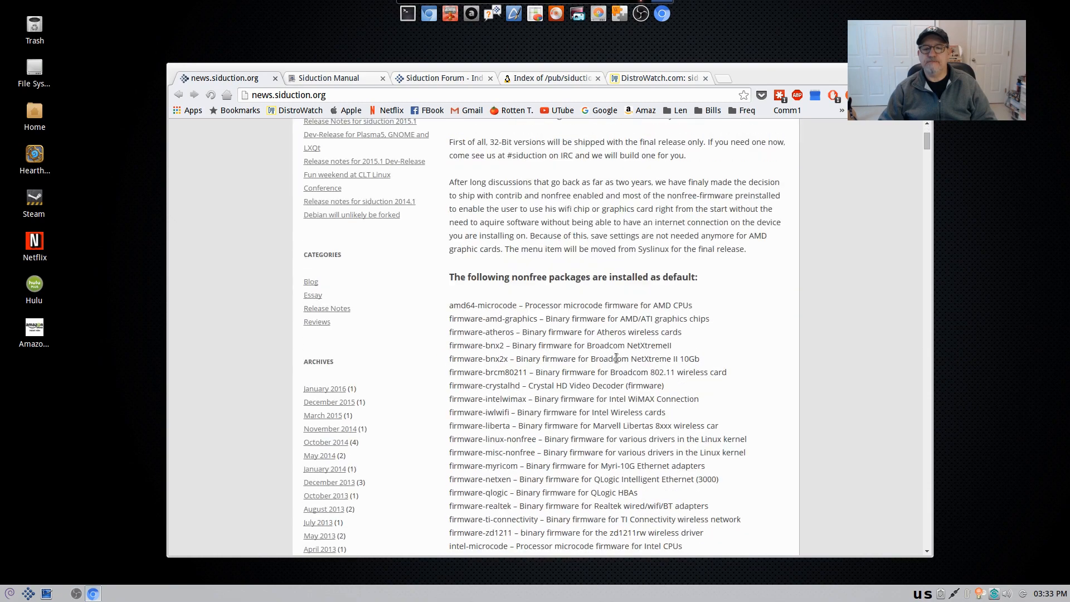
scroll("down", 3)
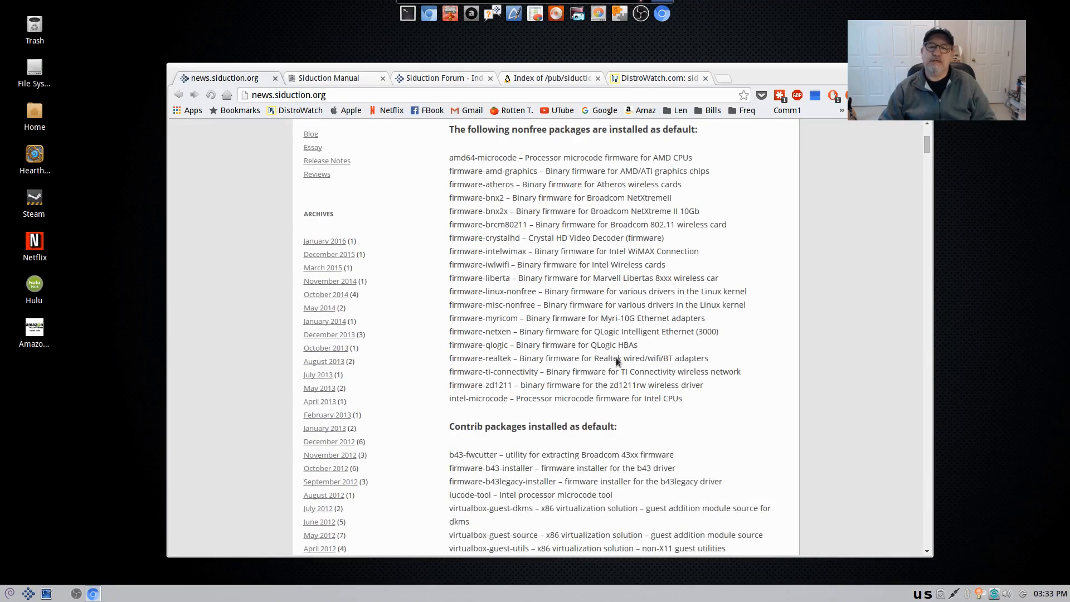